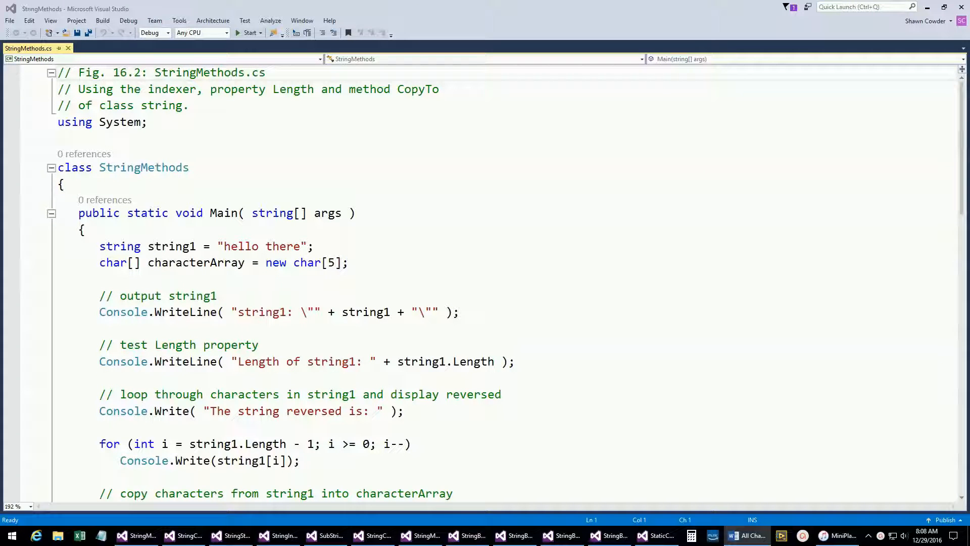
pyautogui.moveTo(471, 211)
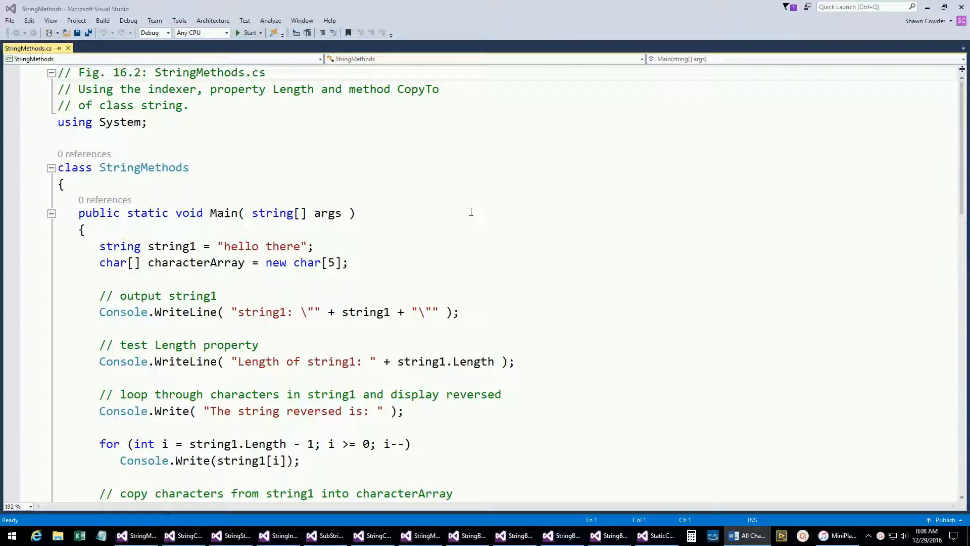
# Walk through StringMethods' Main from the string1 declaration down to the CopyTo loop, trying and removing an @ verbatim prefix.
pyautogui.click(455, 214)
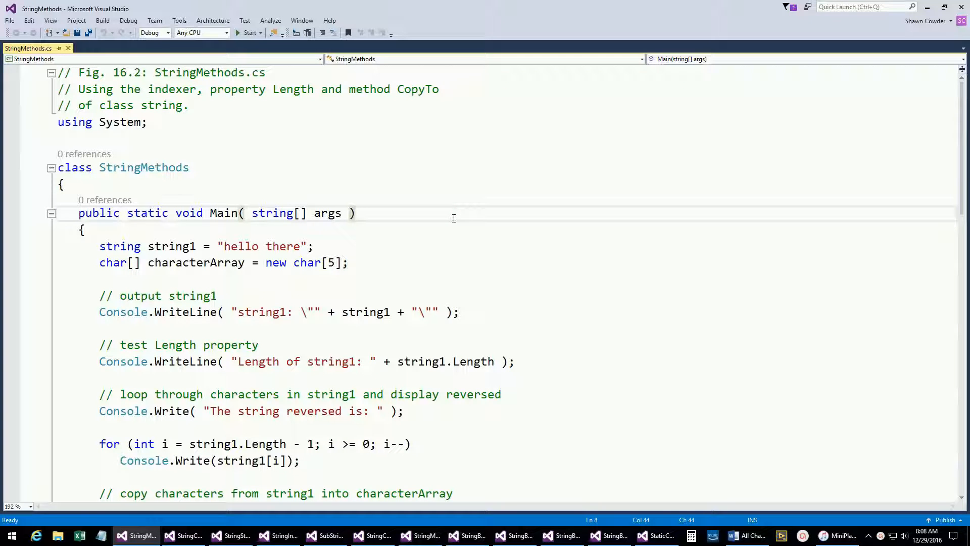
pyautogui.click(357, 212)
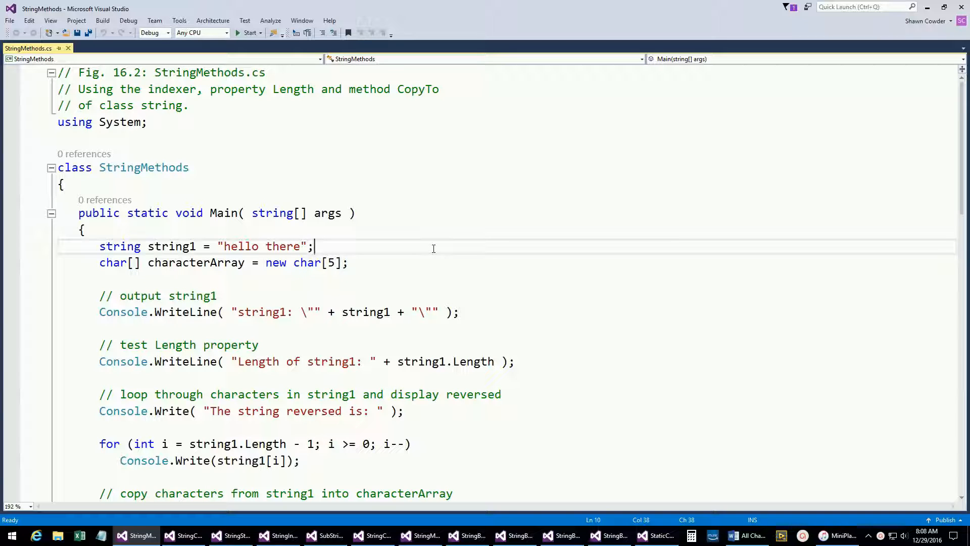
pyautogui.moveTo(105, 233)
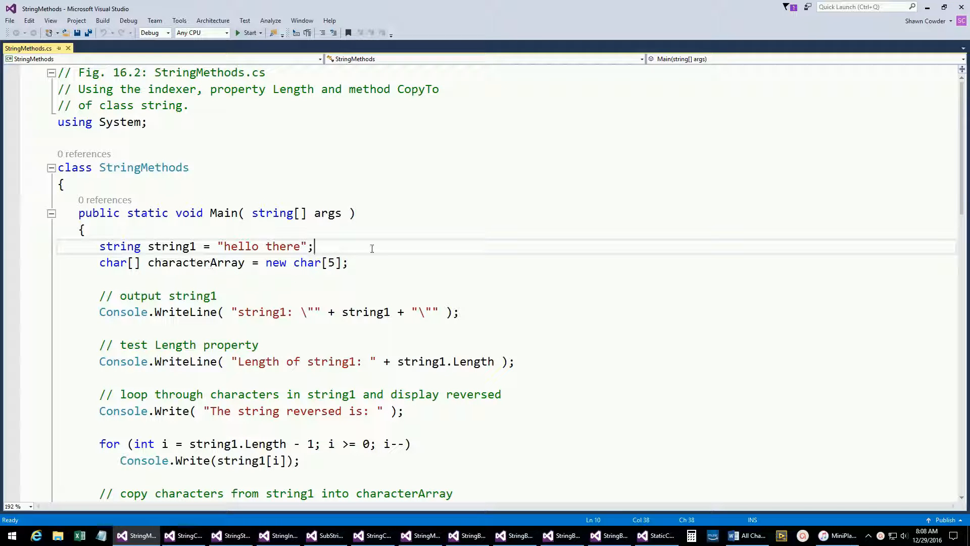
pyautogui.moveTo(365, 248)
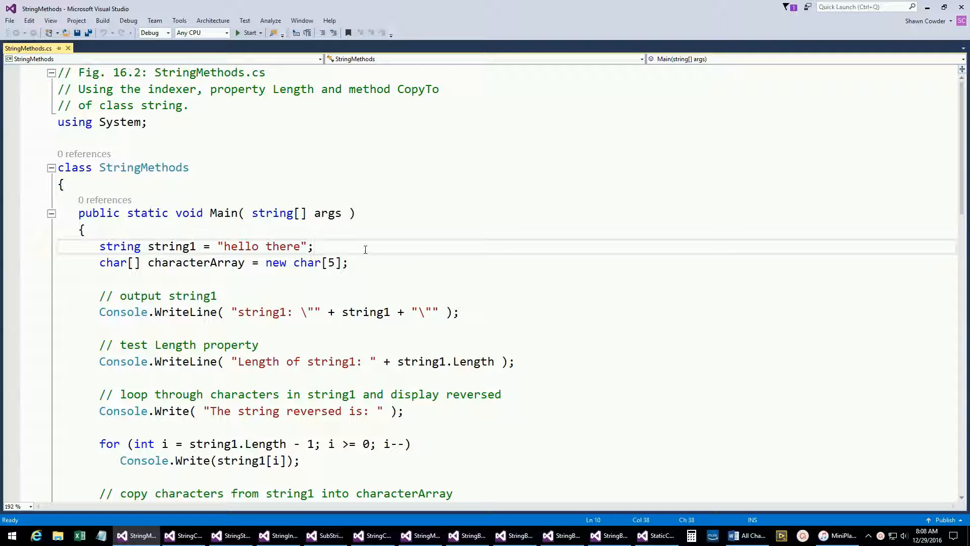
pyautogui.moveTo(126, 234)
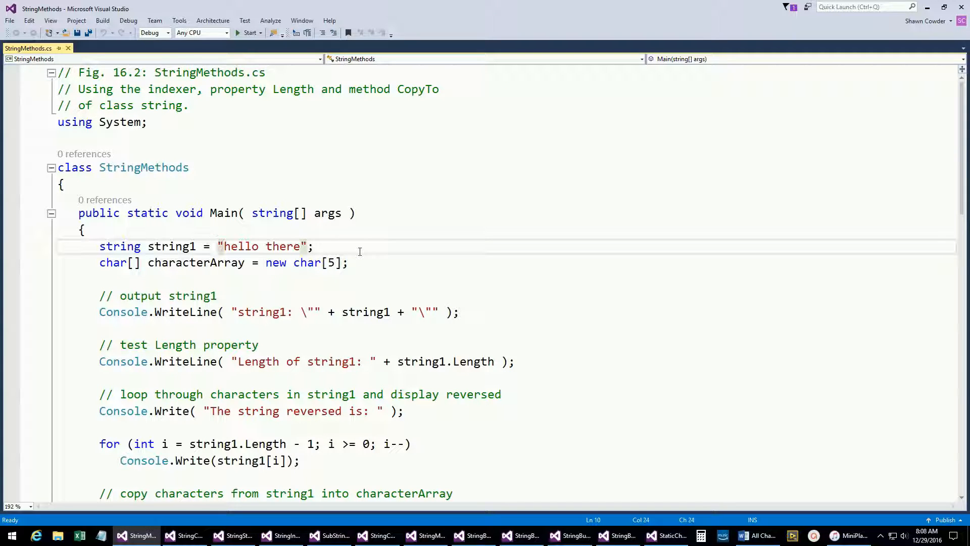
pyautogui.write('@')
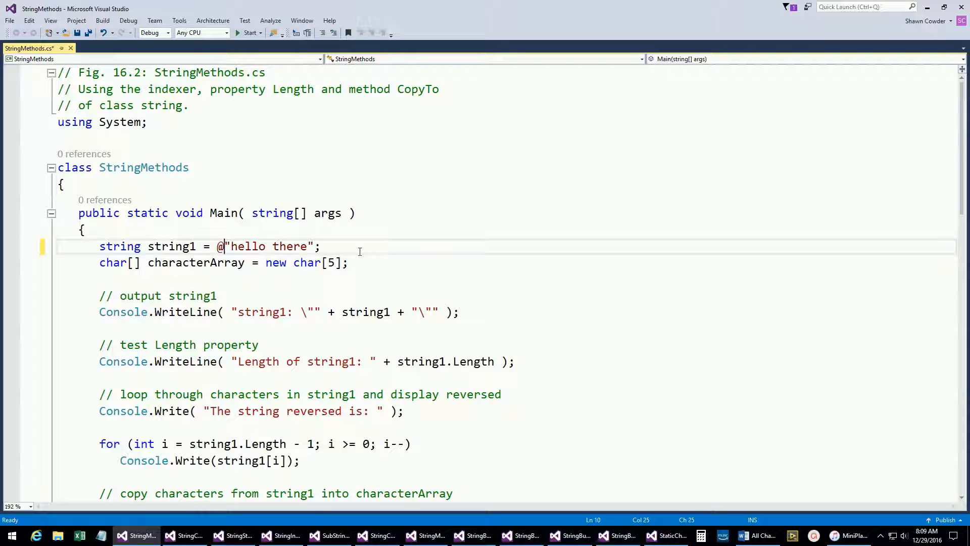
pyautogui.press('Backspace')
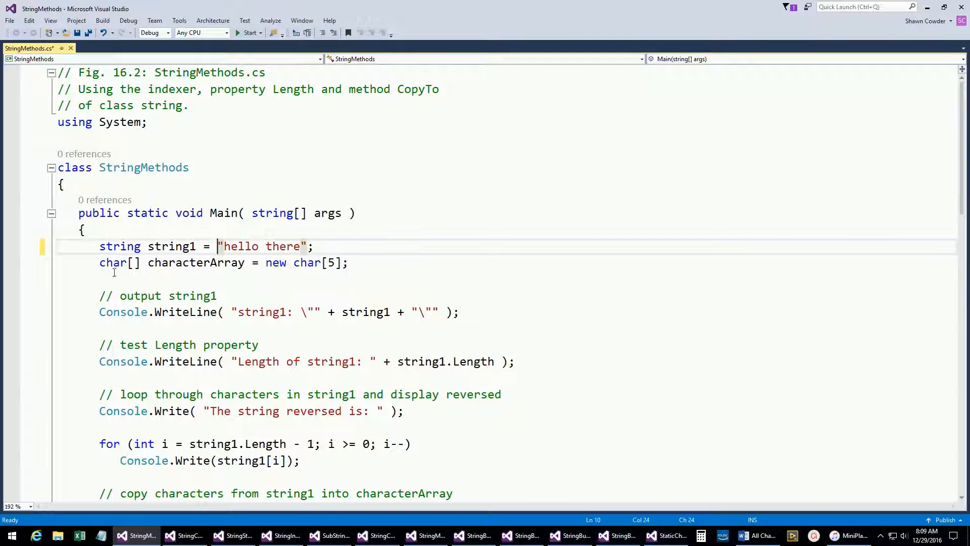
pyautogui.click(105, 280)
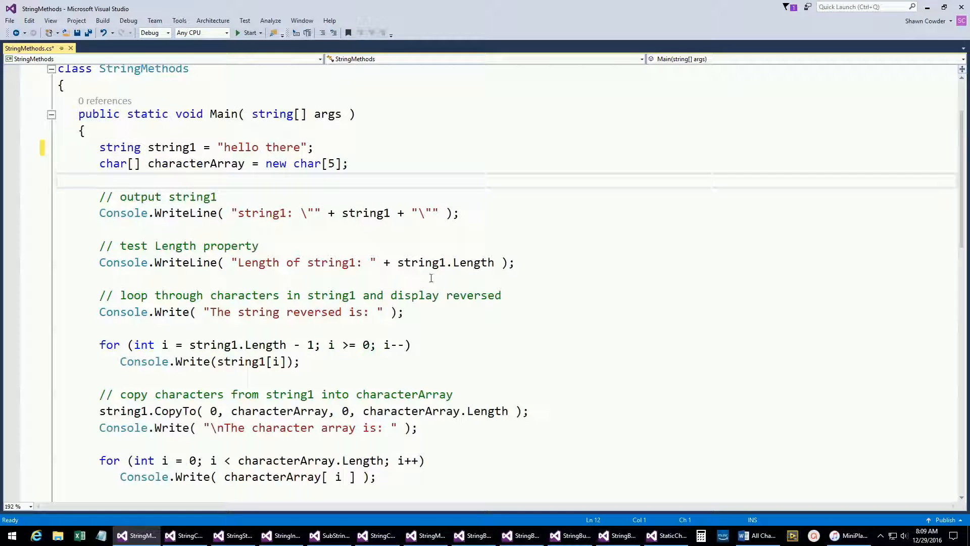
pyautogui.moveTo(441, 273)
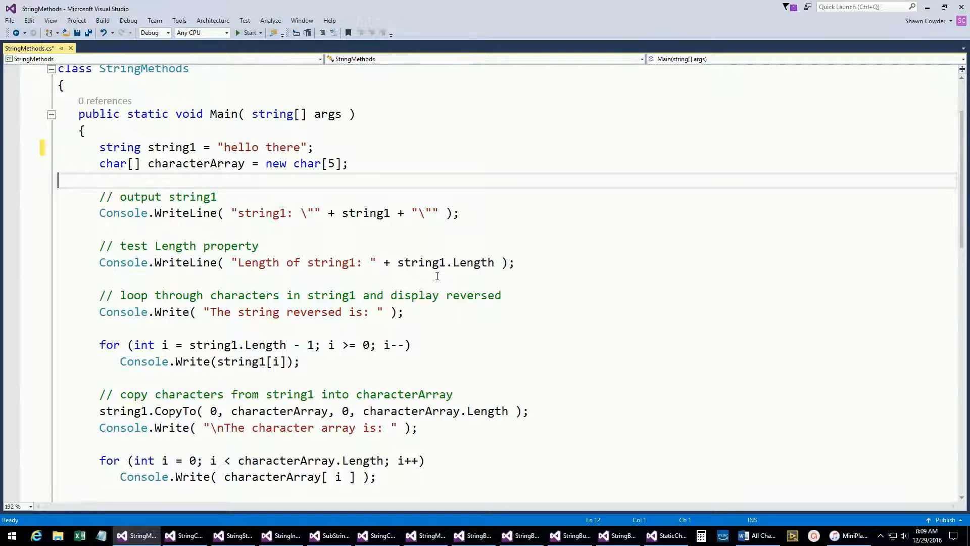
pyautogui.scroll(-3)
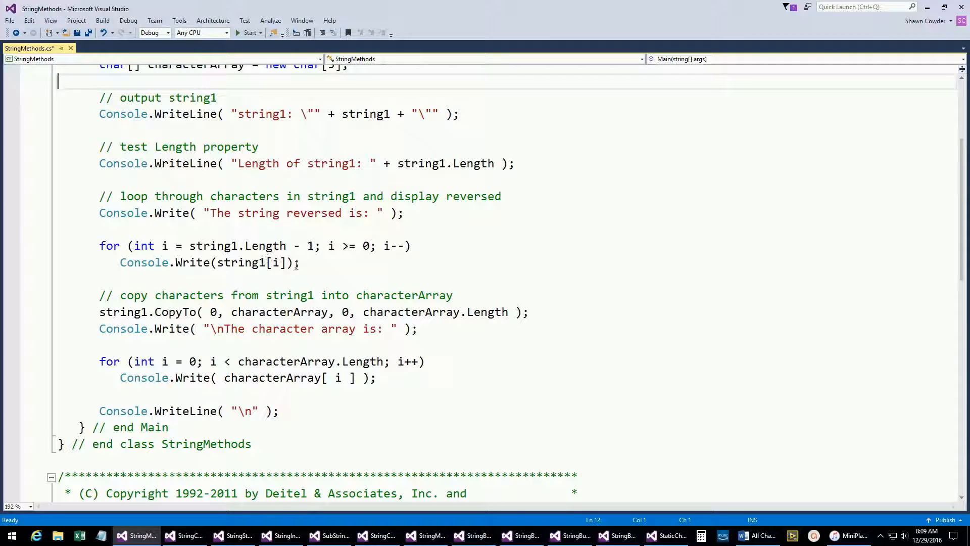
pyautogui.moveTo(243, 263)
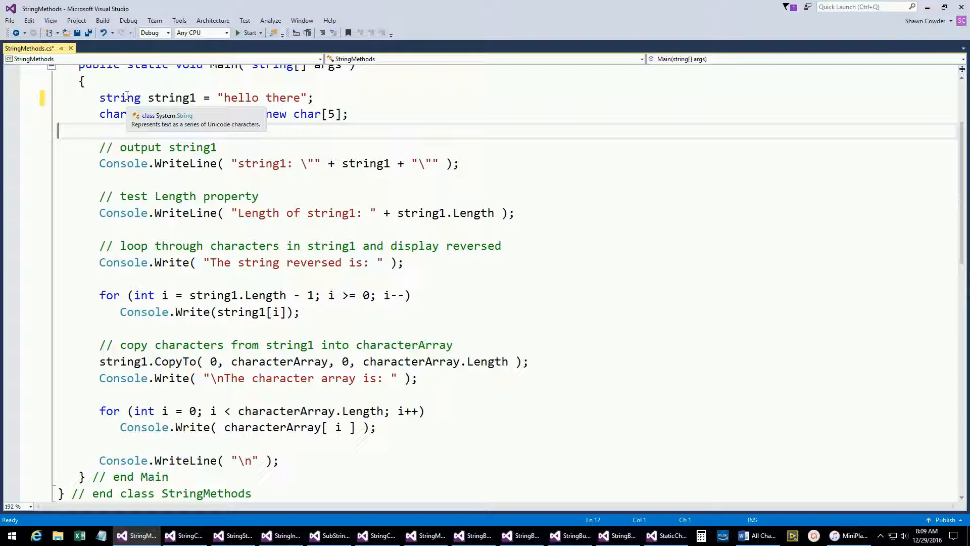
pyautogui.scroll(-3)
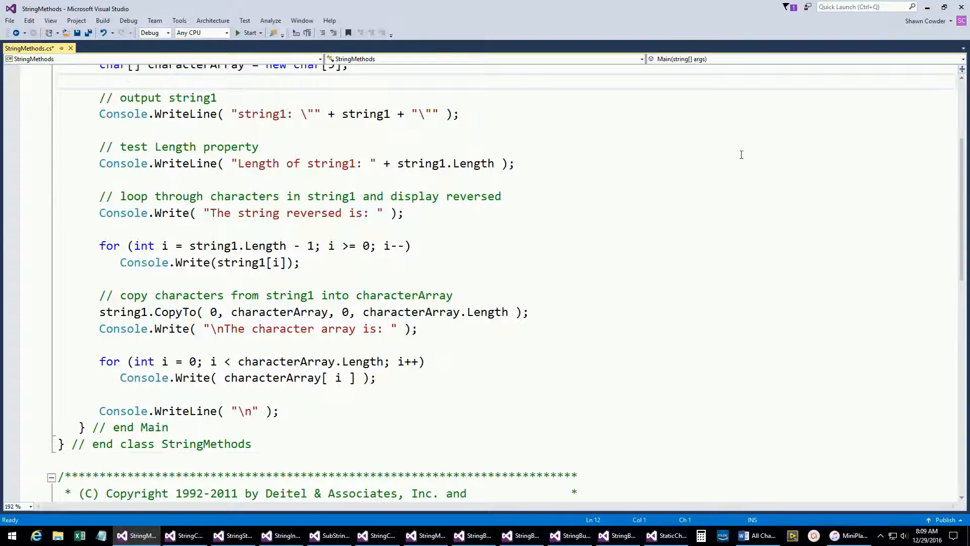
pyautogui.moveTo(466, 367)
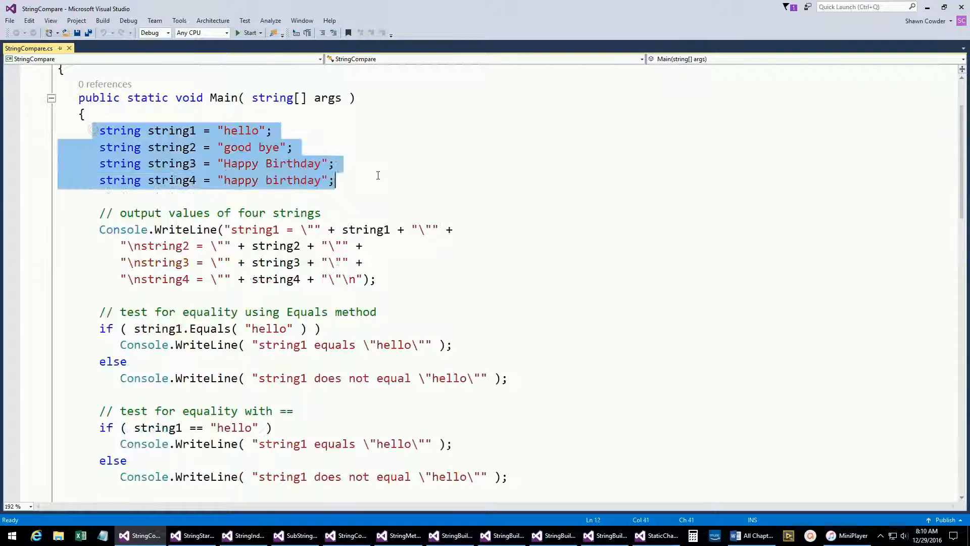
pyautogui.click(336, 180)
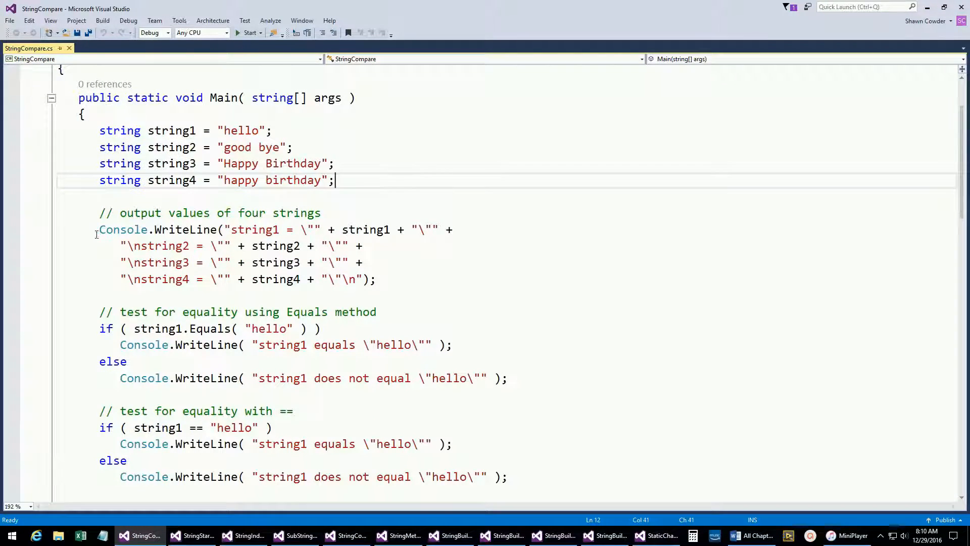
pyautogui.click(202, 328)
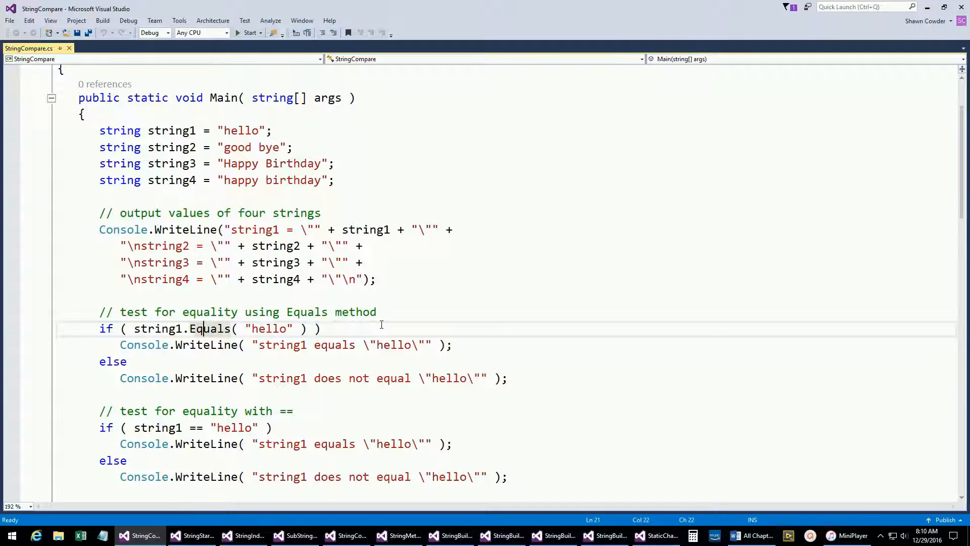
pyautogui.moveTo(211, 328)
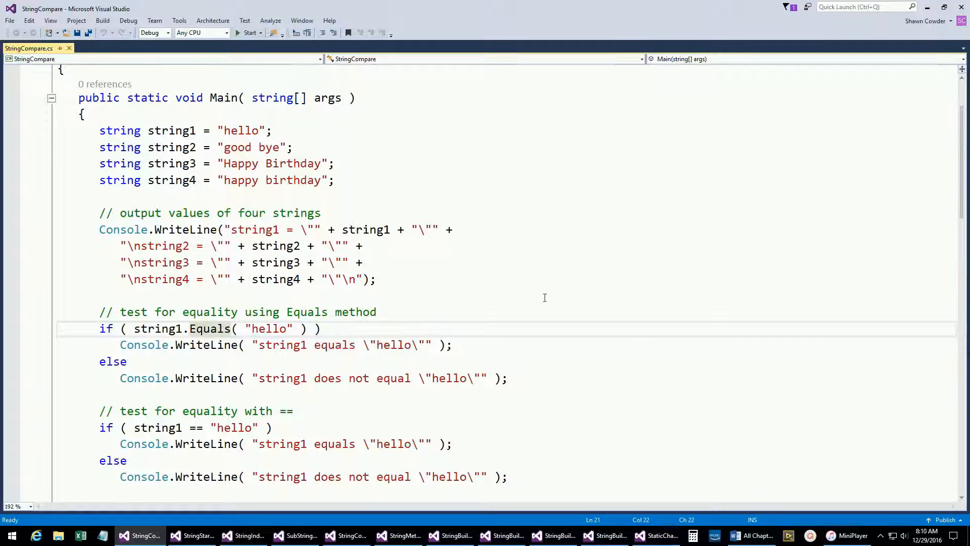
pyautogui.scroll(-3)
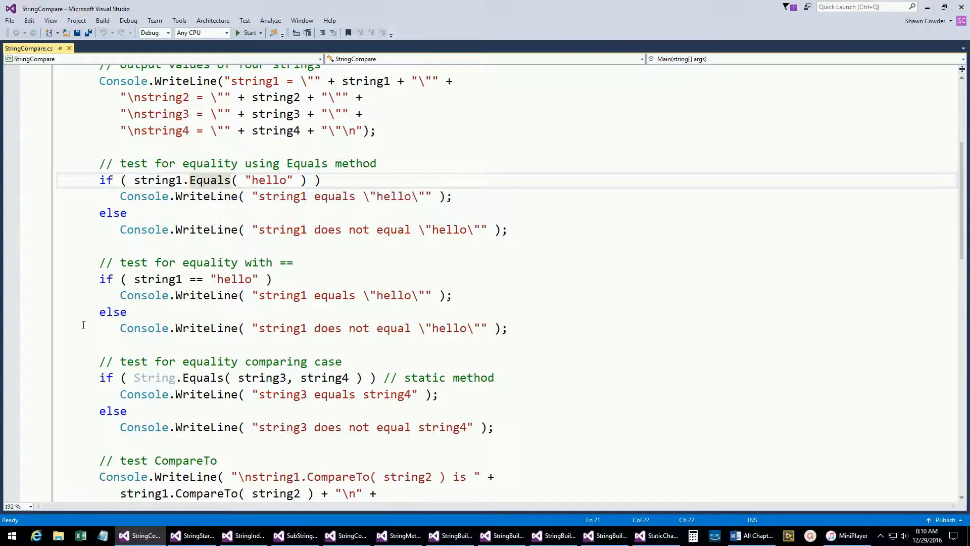
pyautogui.scroll(-3)
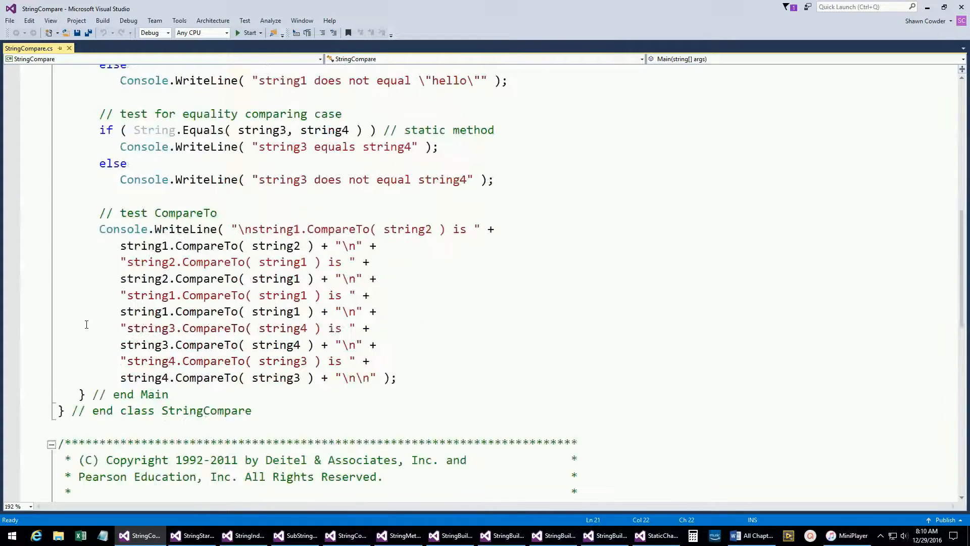
pyautogui.moveTo(215, 240)
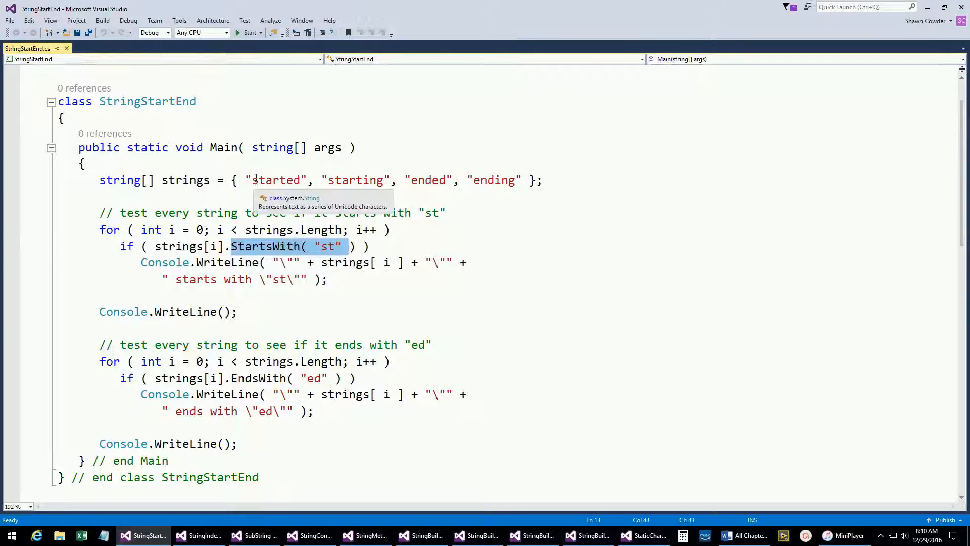
pyautogui.moveTo(220, 272)
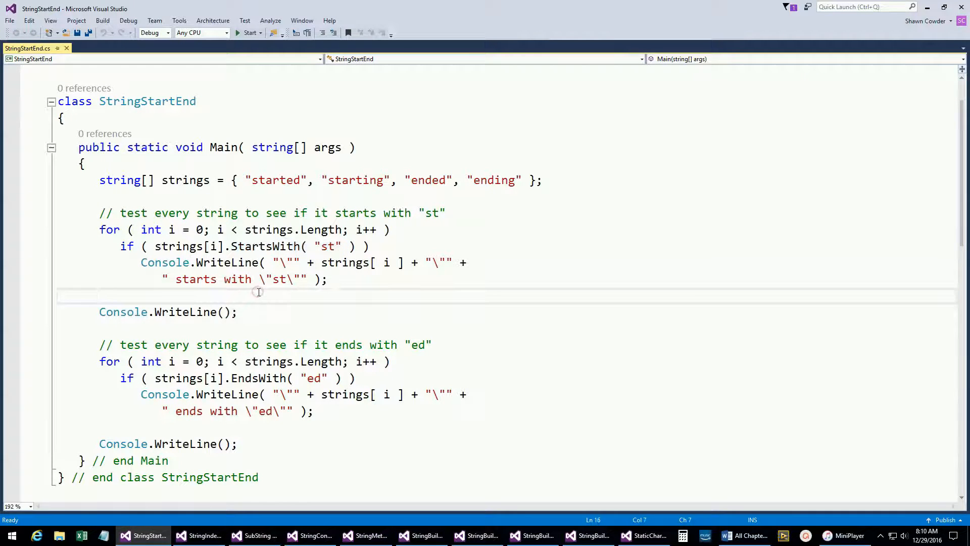
# Scroll through StringStartEnd's StartsWith and EndsWith loops.
pyautogui.scroll(-3)
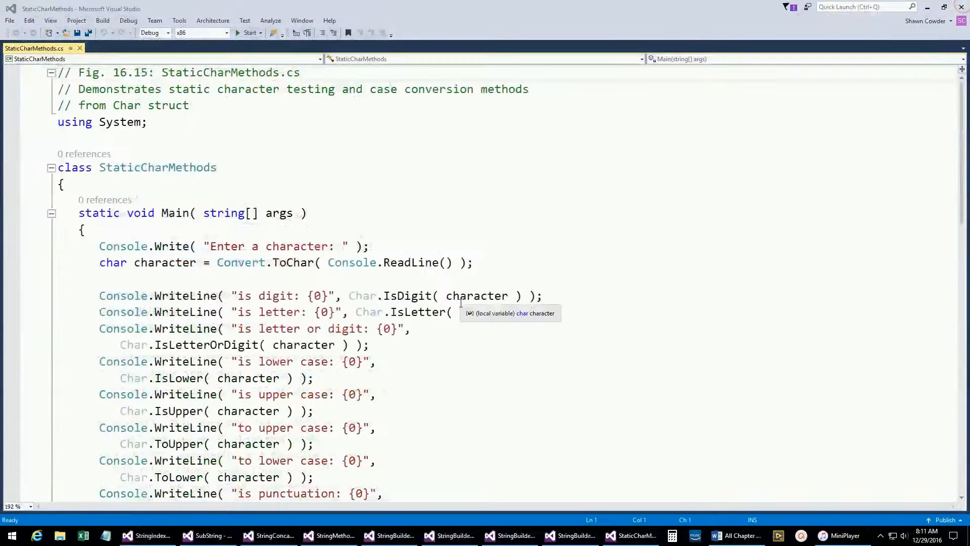
# Bring up StringIndexMethods and highlight the 'c' argument of the first IndexOf call.
pyautogui.click(151, 535)
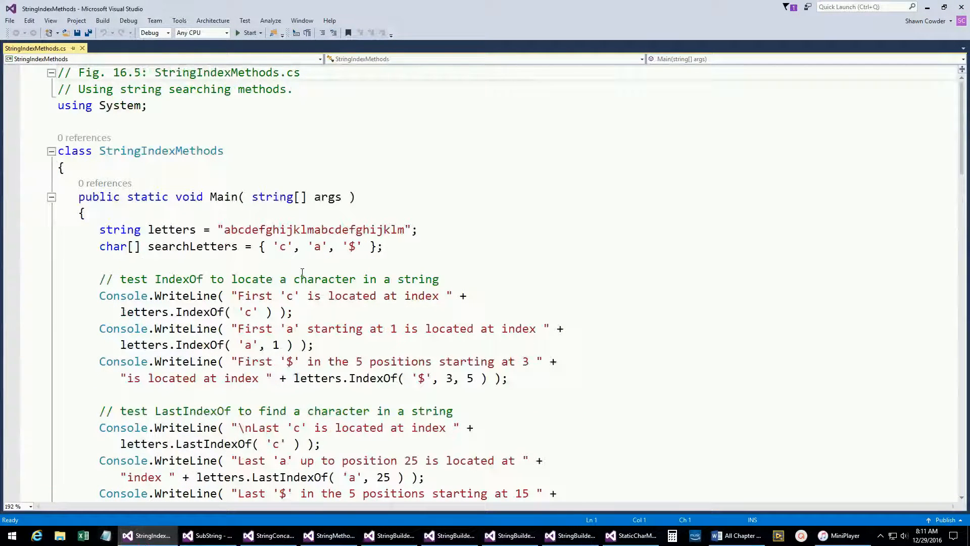
pyautogui.scroll(-3)
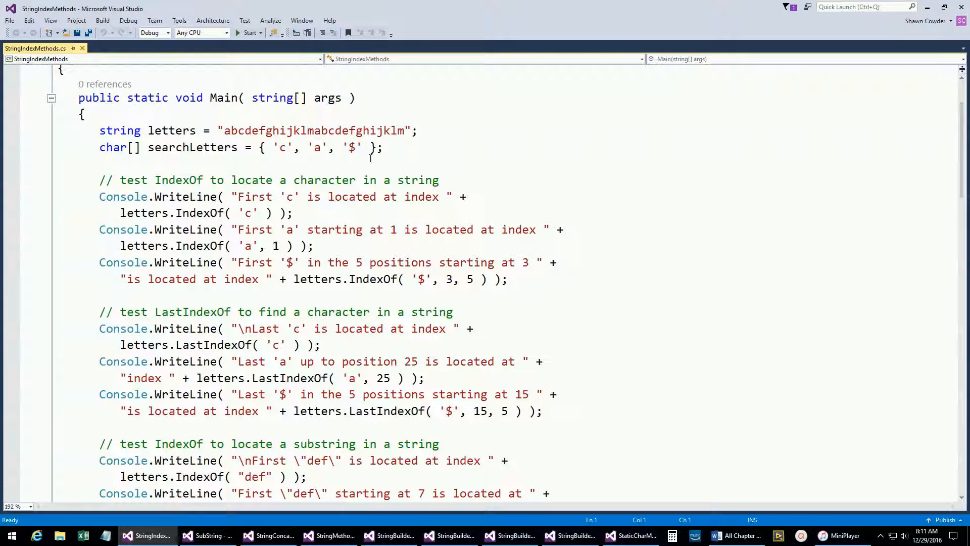
pyautogui.doubleClick(144, 213)
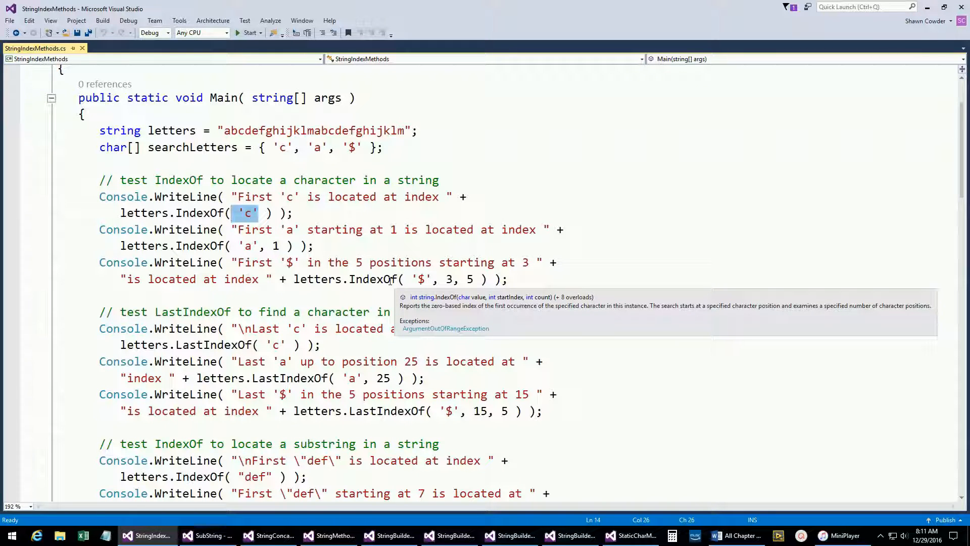
pyautogui.moveTo(405, 279)
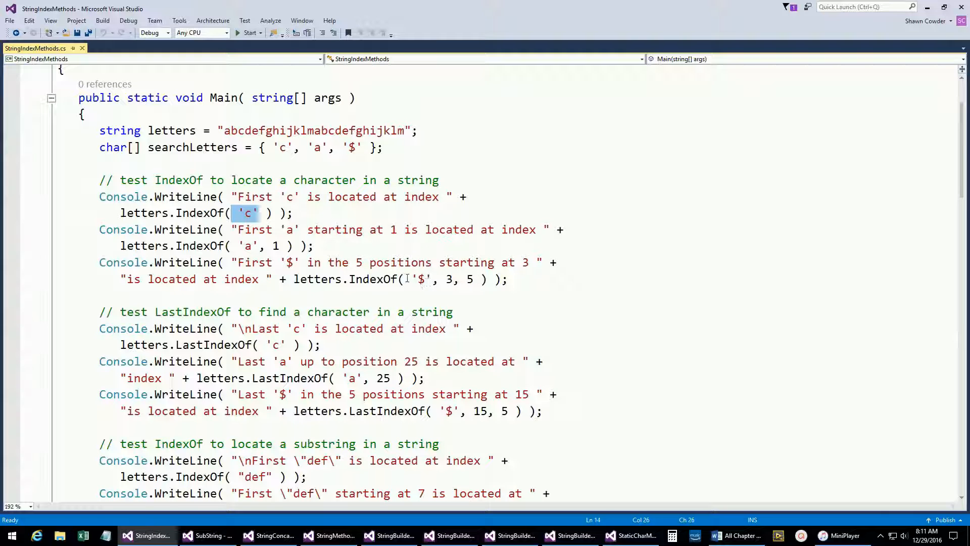
# Review the LastIndexOf and IndexOfAny/LastIndexOfAny calls to the end of Main, then close StringIndexMethods.
pyautogui.scroll(-3)
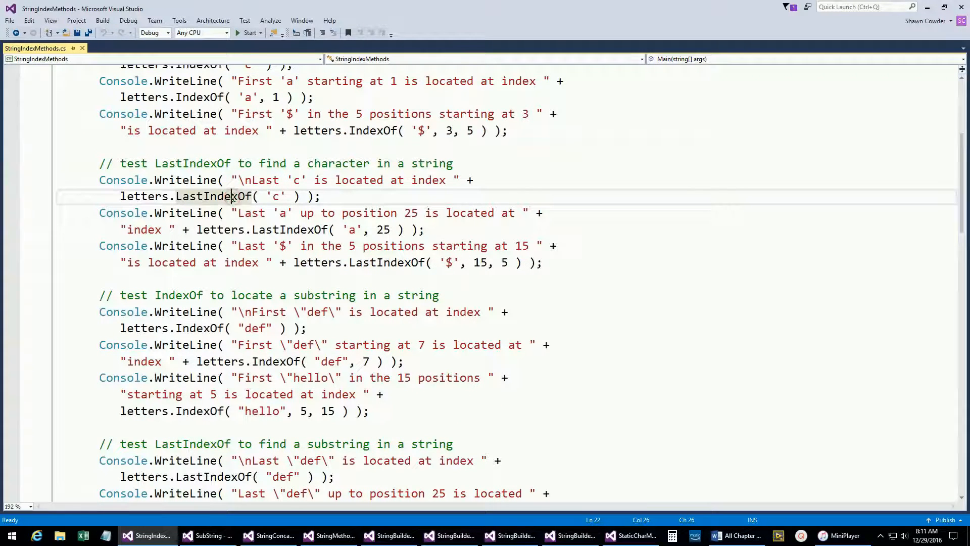
pyautogui.scroll(-3)
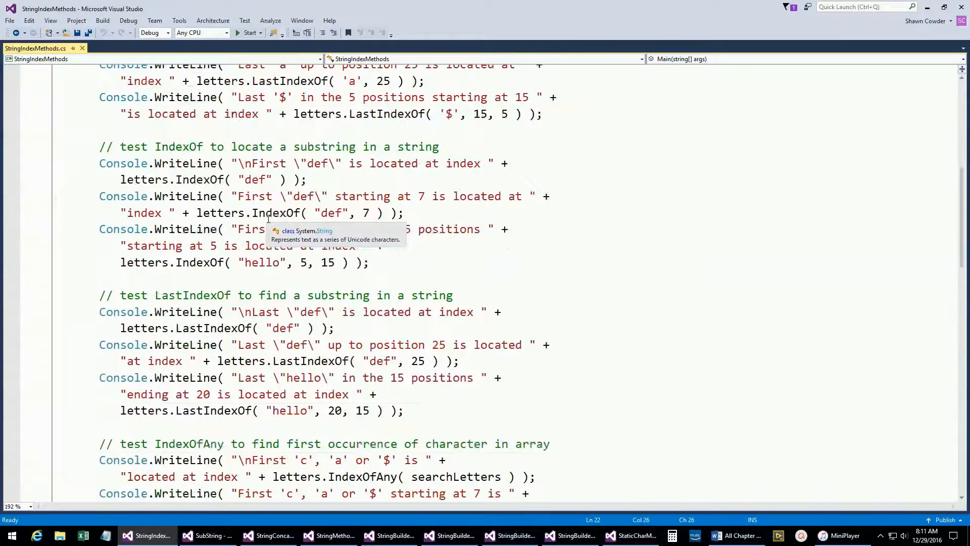
pyautogui.scroll(-3)
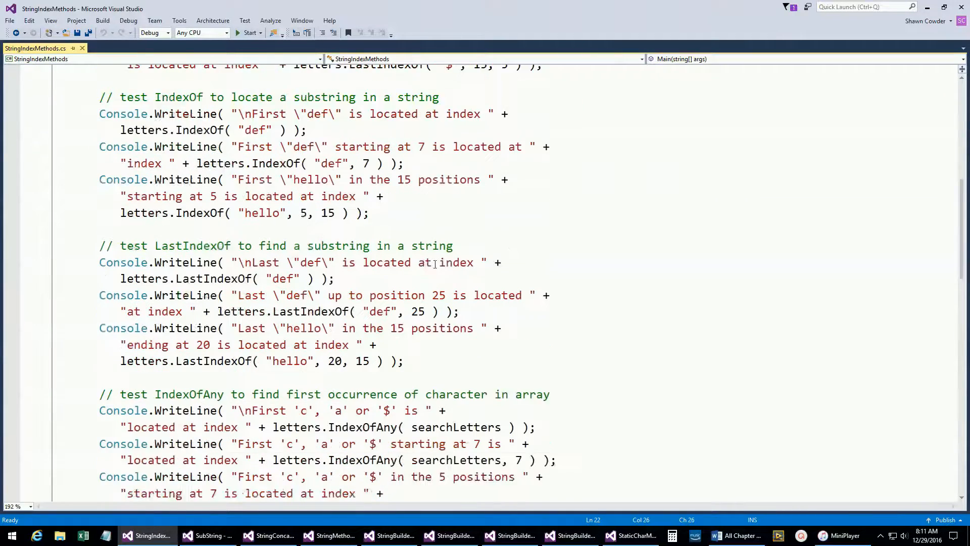
pyautogui.scroll(-3)
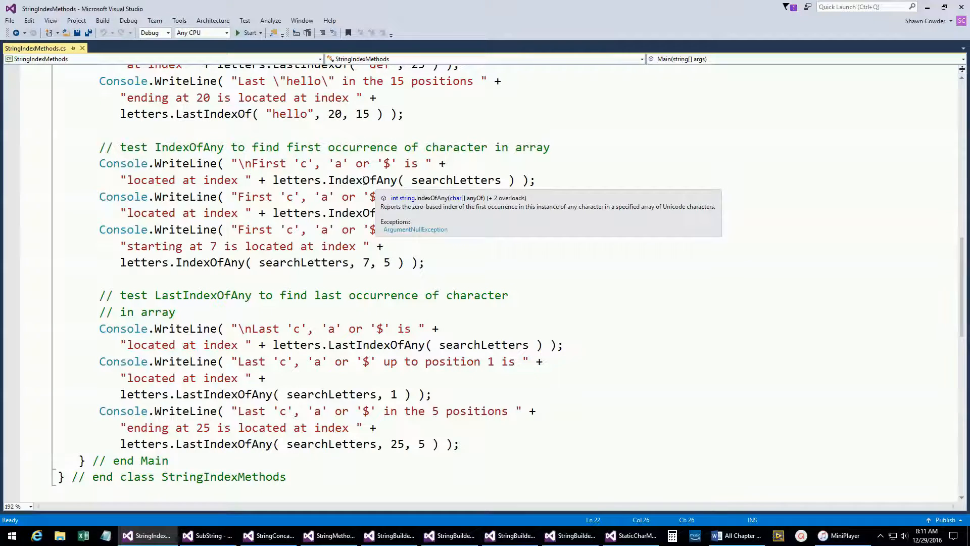
pyautogui.scroll(-3)
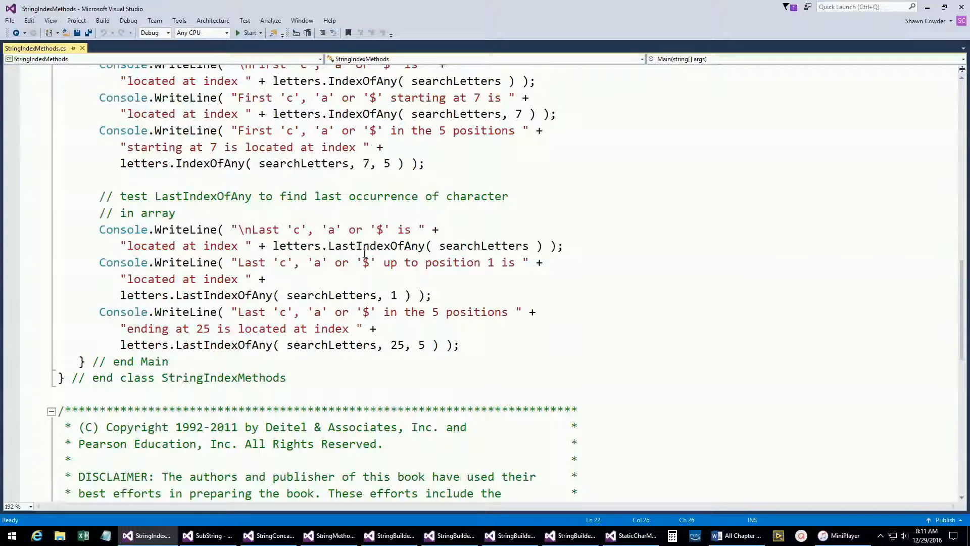
pyautogui.moveTo(531, 291)
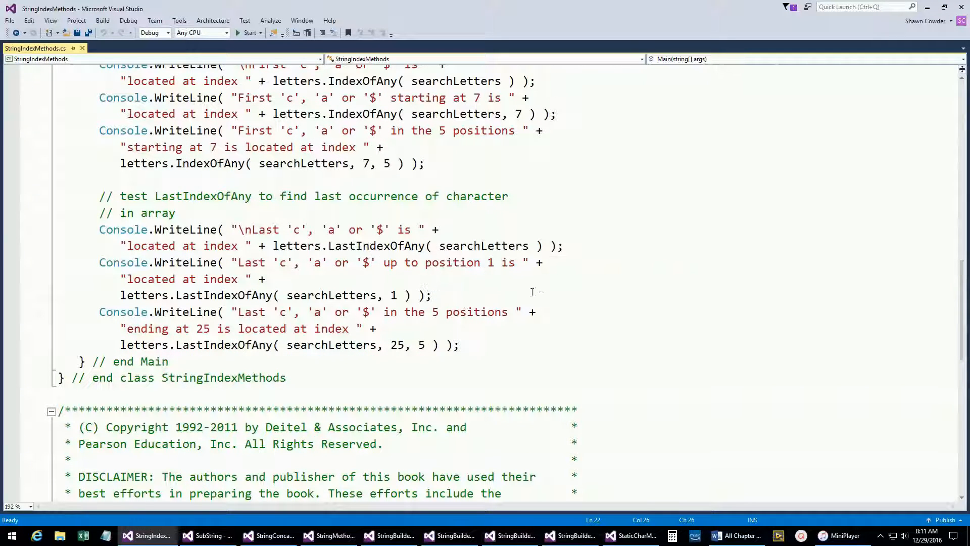
pyautogui.moveTo(541, 287)
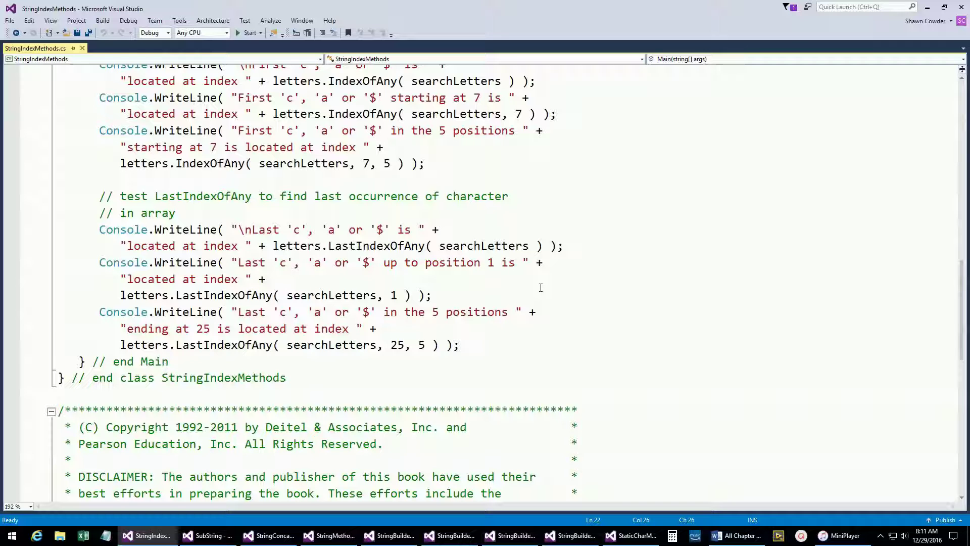
pyautogui.moveTo(963, 6)
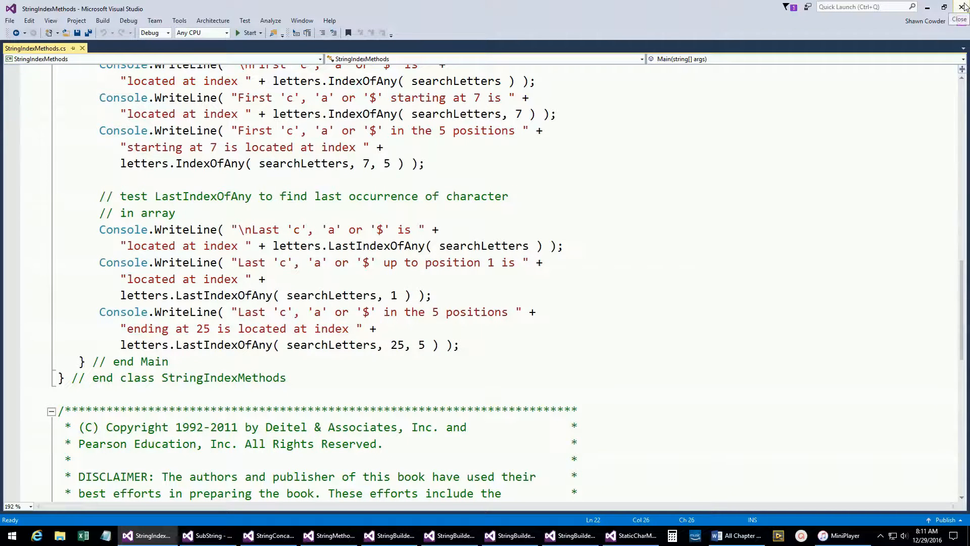
pyautogui.click(621, 535)
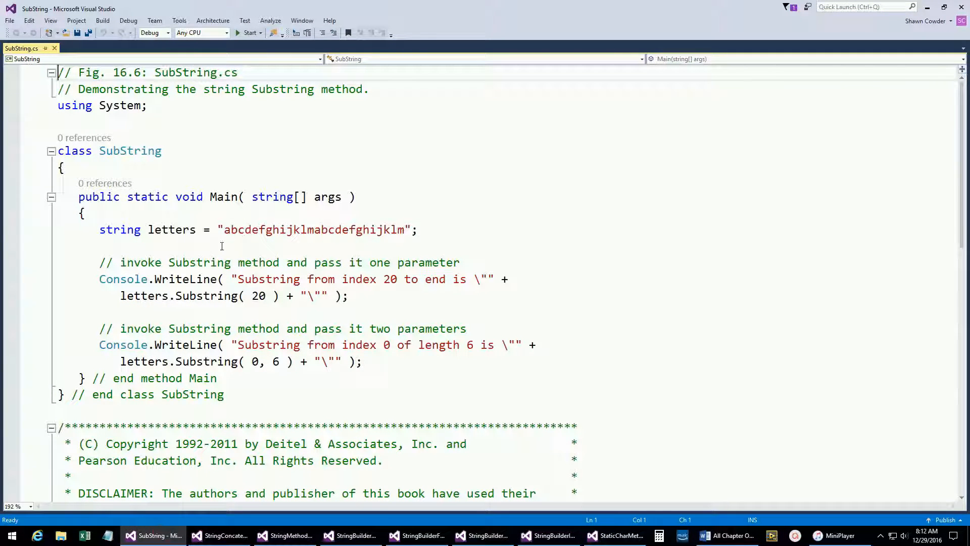
pyautogui.moveTo(299, 251)
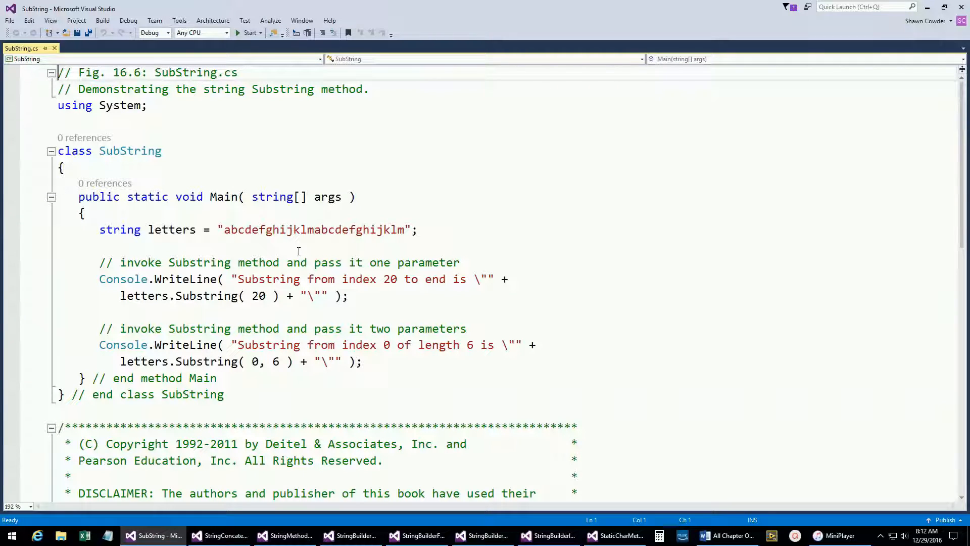
pyautogui.moveTo(263, 255)
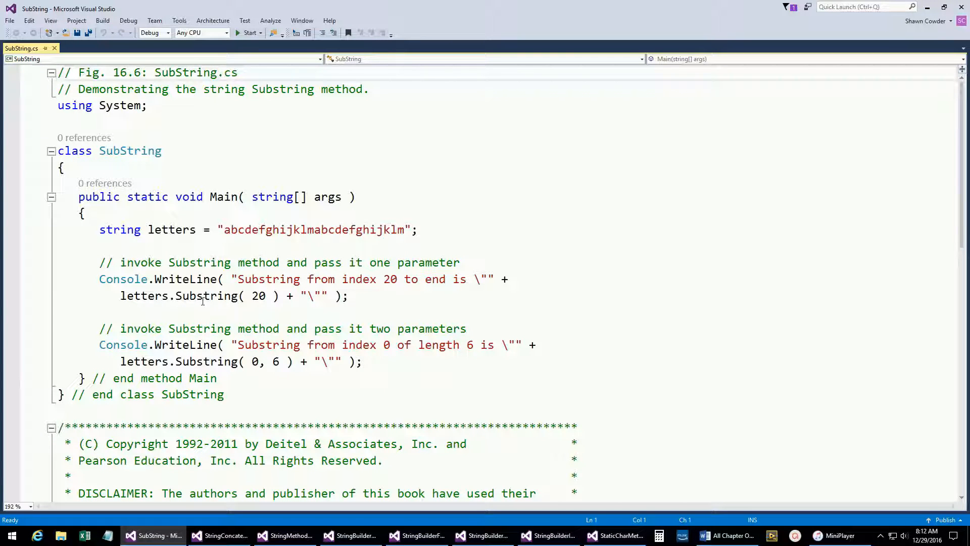
pyautogui.moveTo(204, 296)
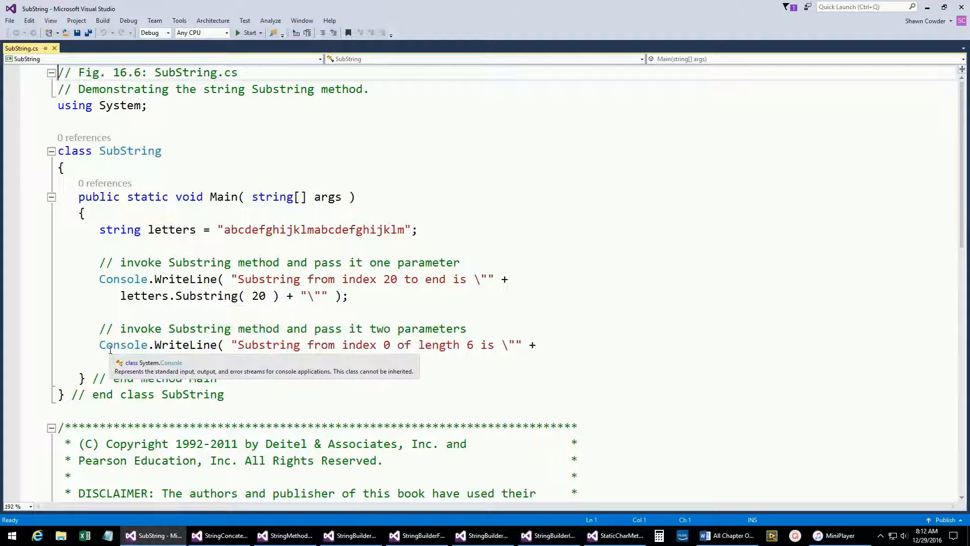
# Go over the letters.Substring(0, 6) two-argument call and close the SubString example.
pyautogui.write('letters.Substring( 0, 6 ) + "\\"" );')
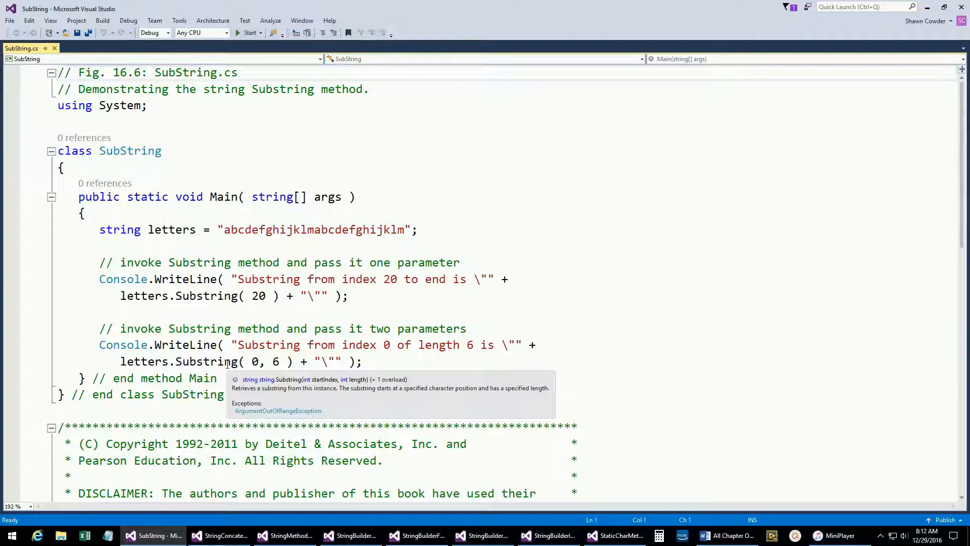
pyautogui.moveTo(228, 362)
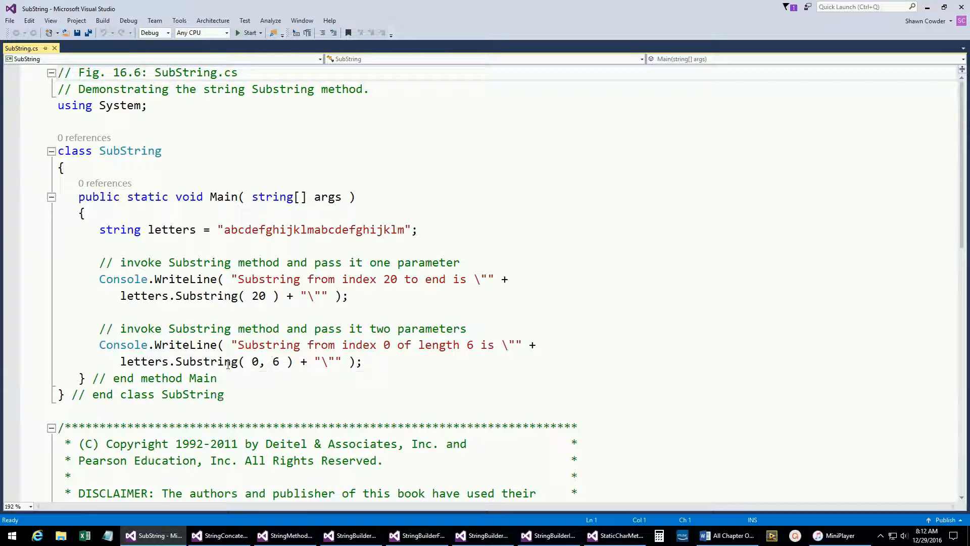
pyautogui.moveTo(205, 295)
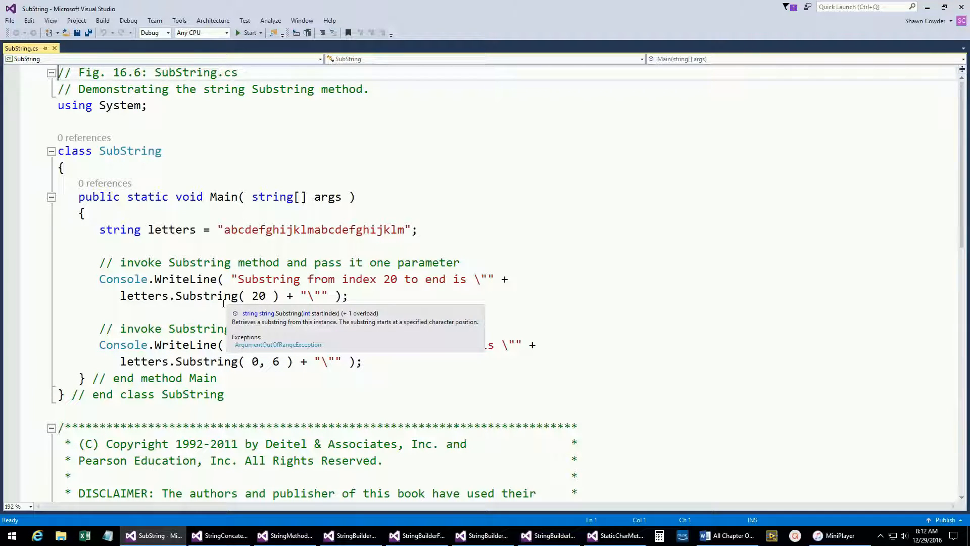
pyautogui.moveTo(320, 339)
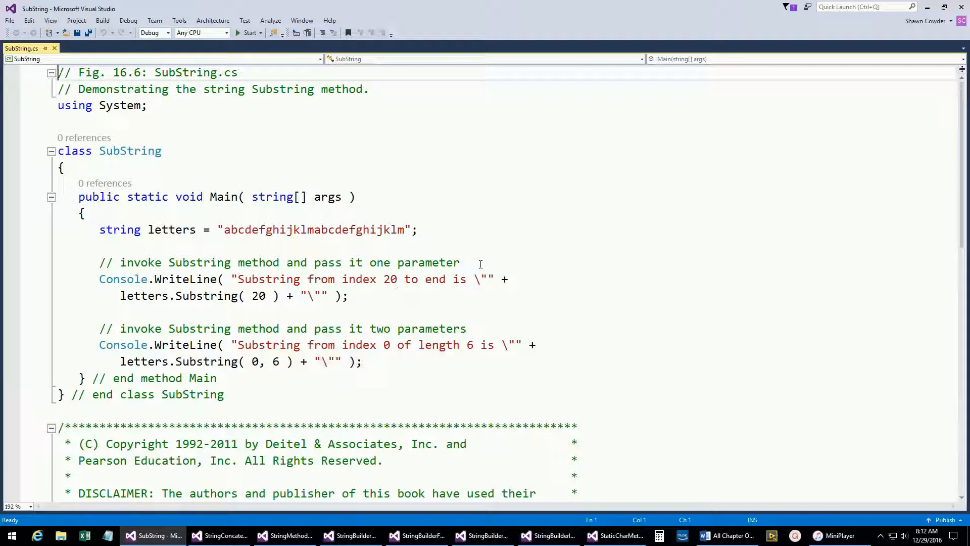
pyautogui.click(604, 535)
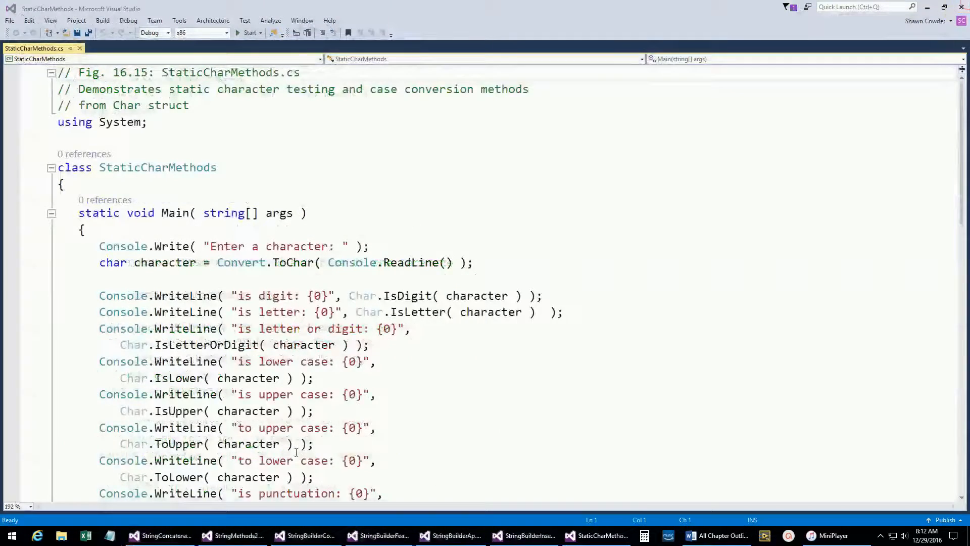
# Bring up StringConcatenation's Concat code, then move on to the StringMethods2 example.
pyautogui.click(162, 535)
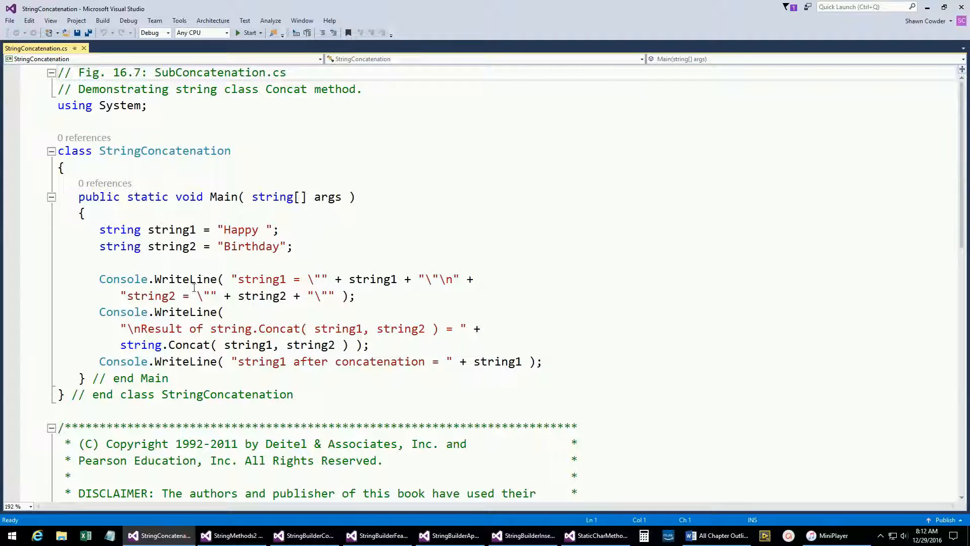
pyautogui.moveTo(349, 268)
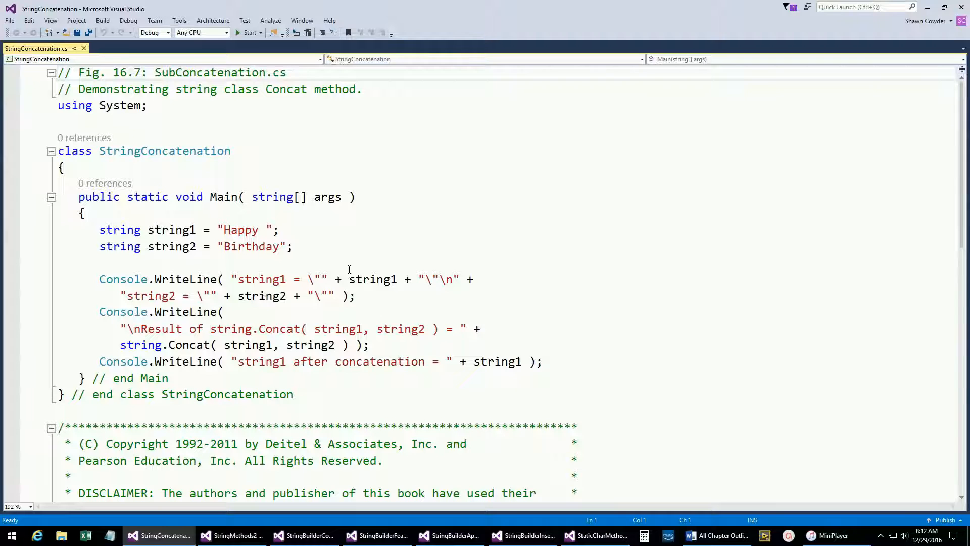
pyautogui.moveTo(177, 344)
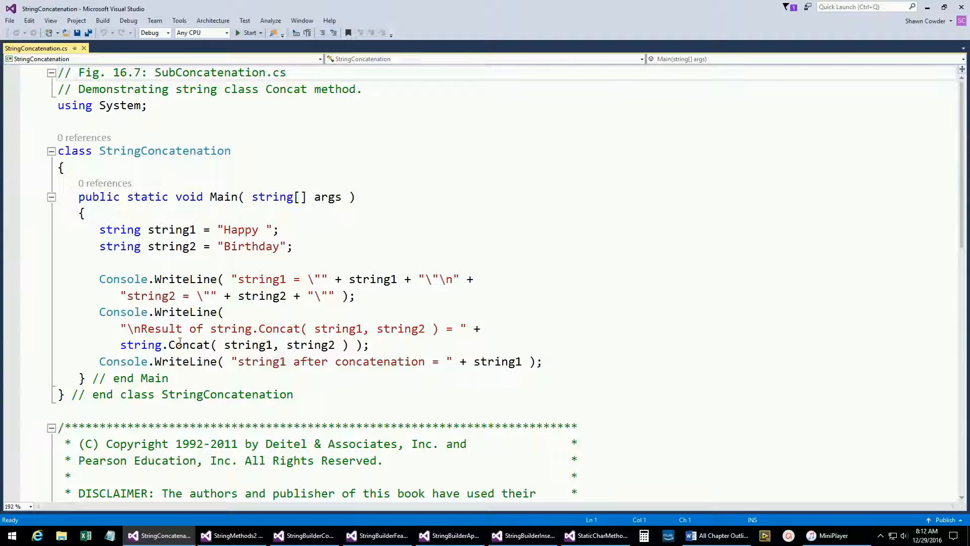
pyautogui.moveTo(603, 296)
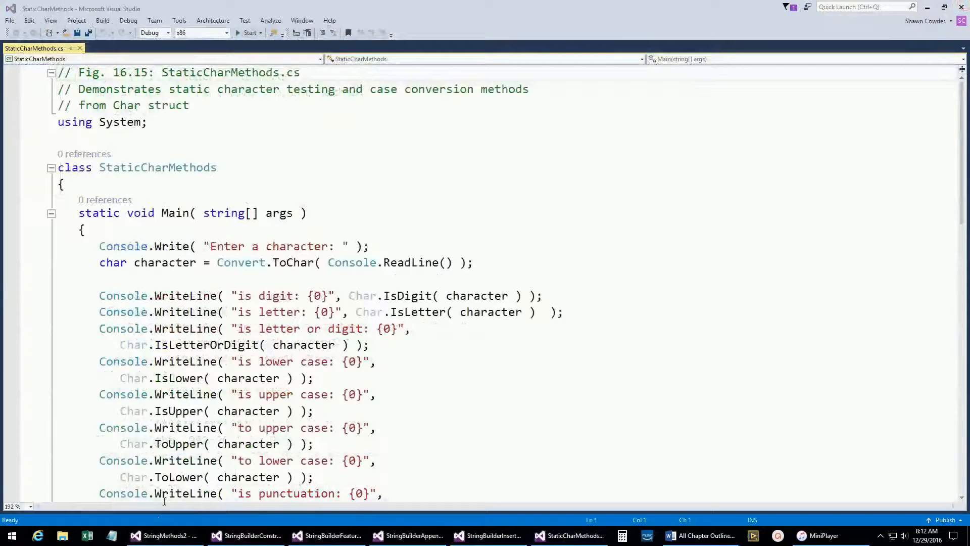
pyautogui.click(157, 536)
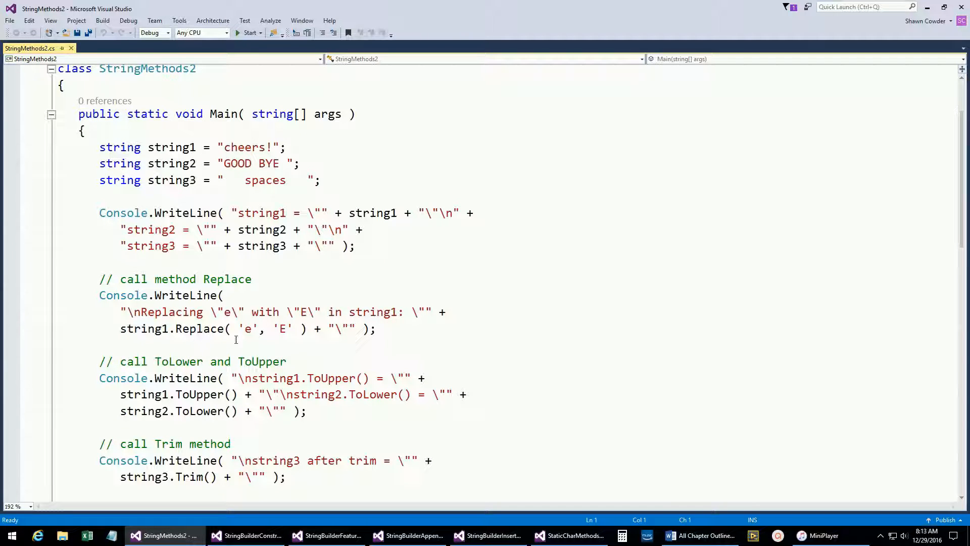
pyautogui.moveTo(198, 328)
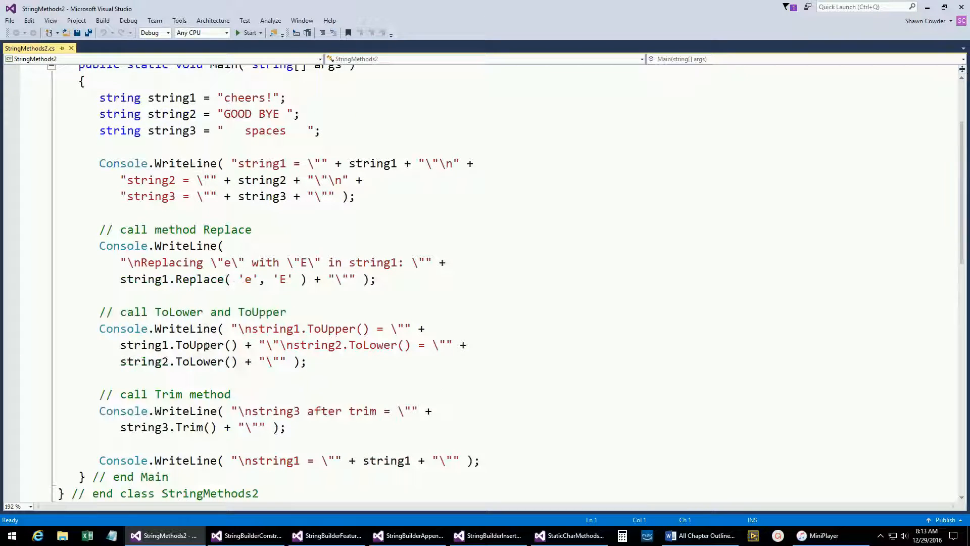
# Review StringMethods2's ToLower/ToUpper comment and Trim call, then close the example.
pyautogui.click(292, 311)
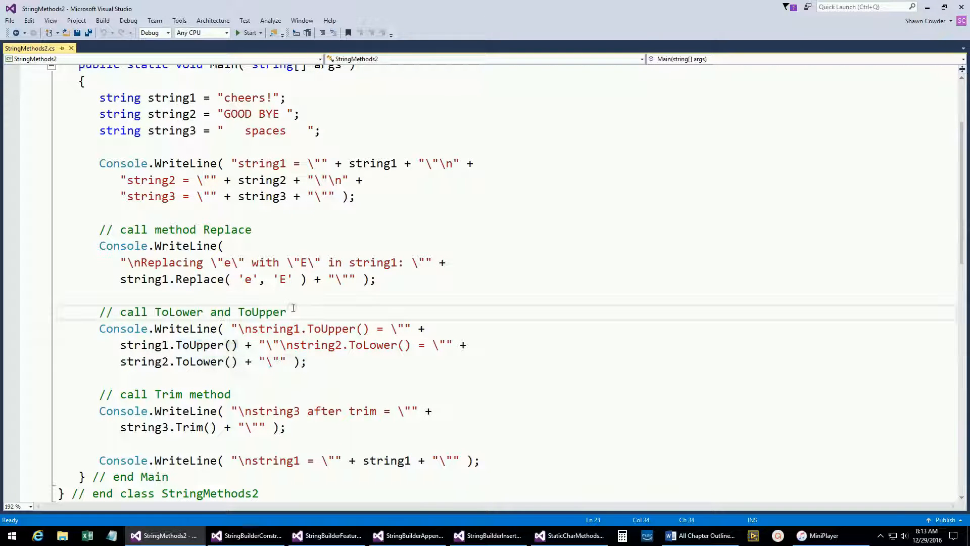
pyautogui.click(291, 312)
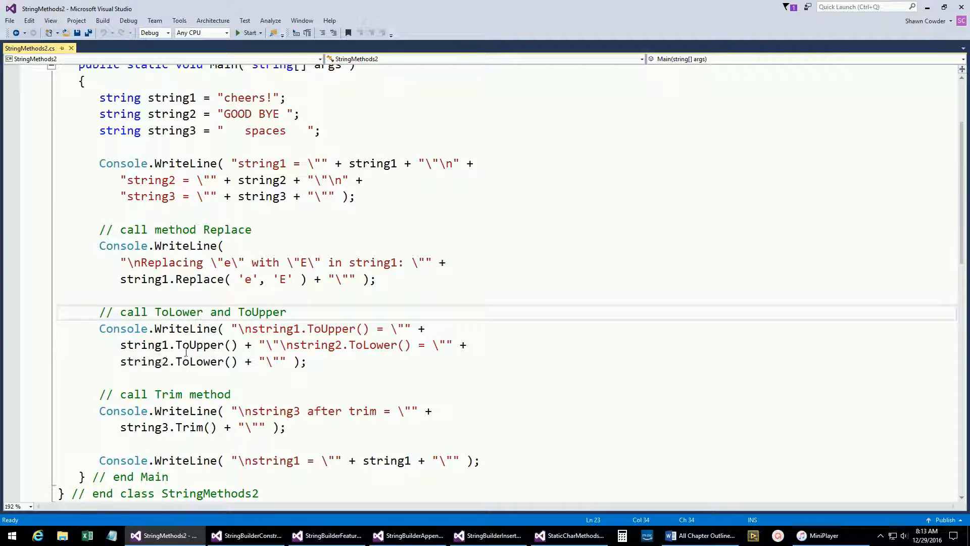
pyautogui.doubleClick(199, 346)
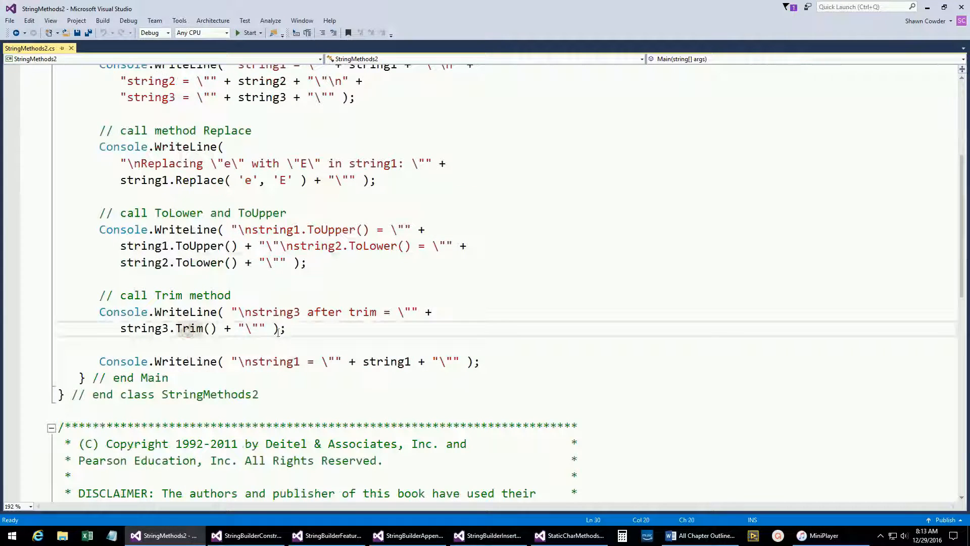
pyautogui.click(293, 328)
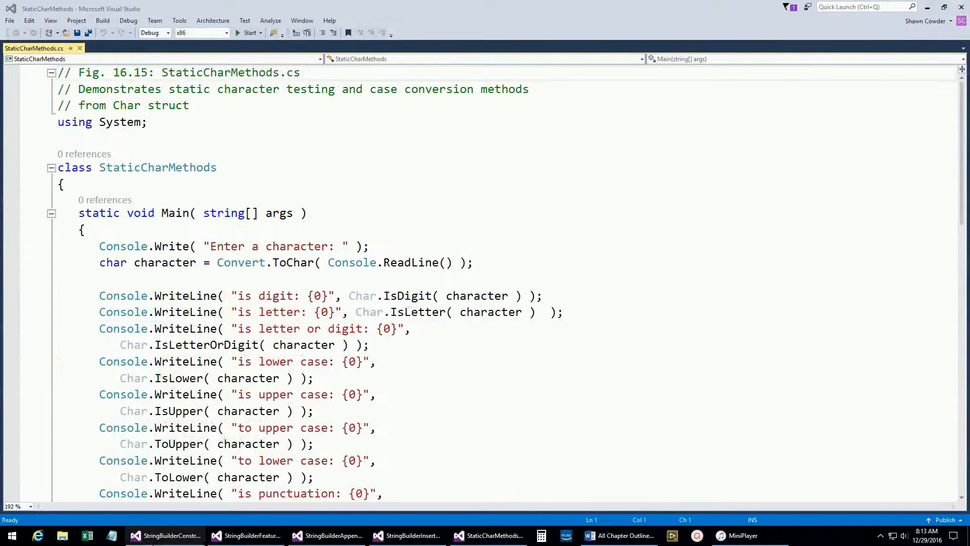
# Bring up StringBuilderConstructor and examine its new StringBuilder("hello") and other constructor calls.
pyautogui.click(166, 535)
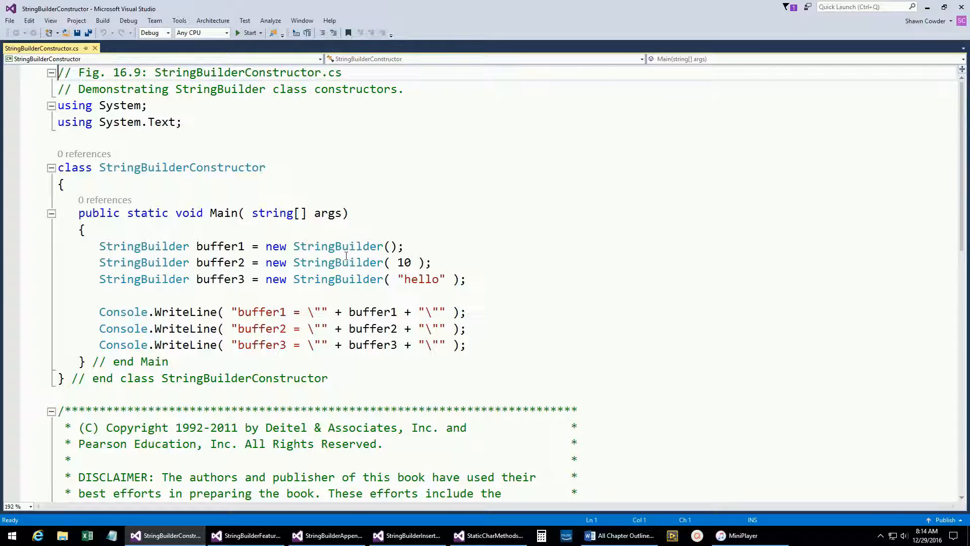
pyautogui.moveTo(370, 234)
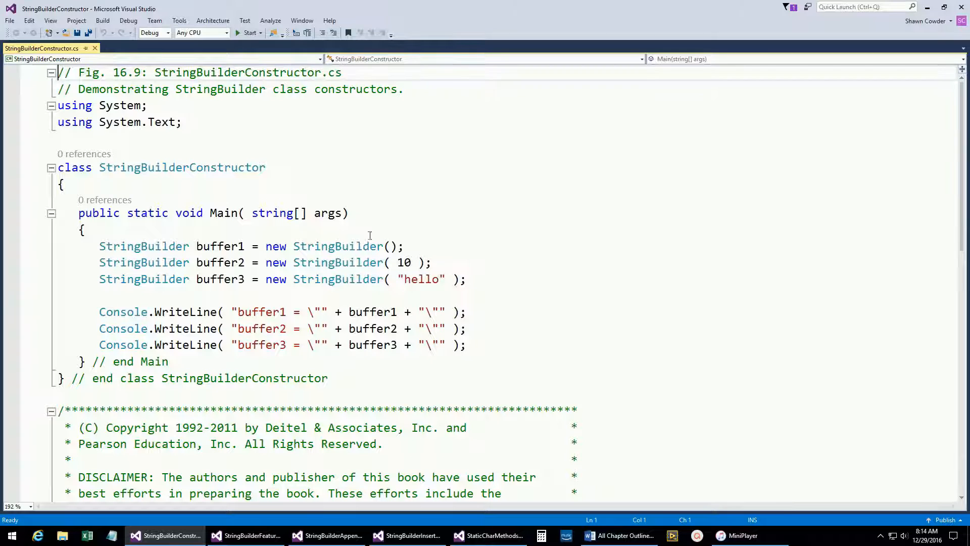
pyautogui.moveTo(338, 279)
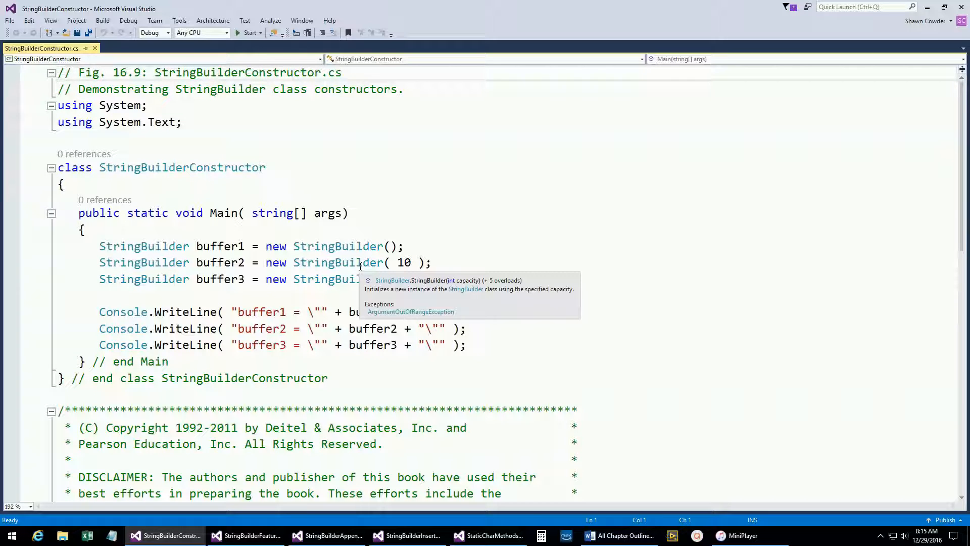
pyautogui.write('"hello" );')
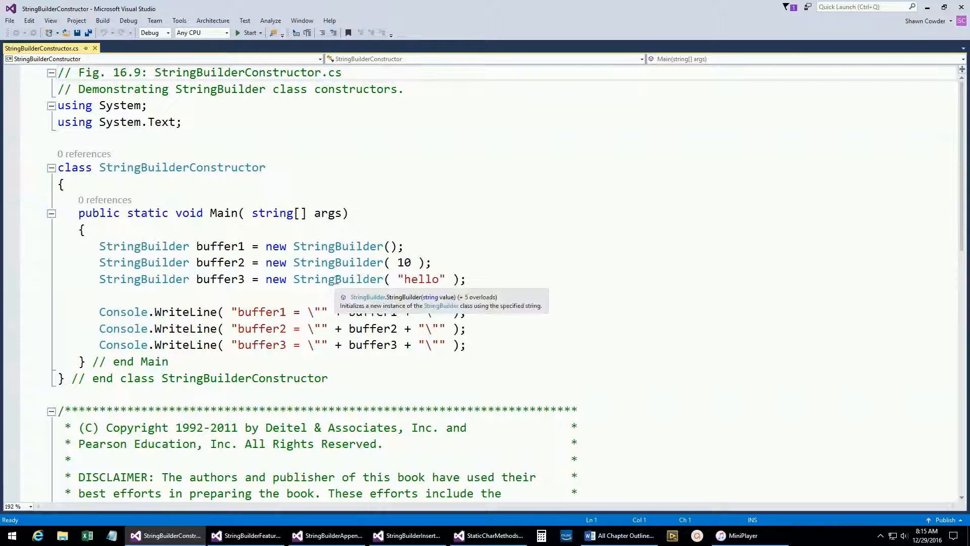
pyautogui.moveTo(307, 291)
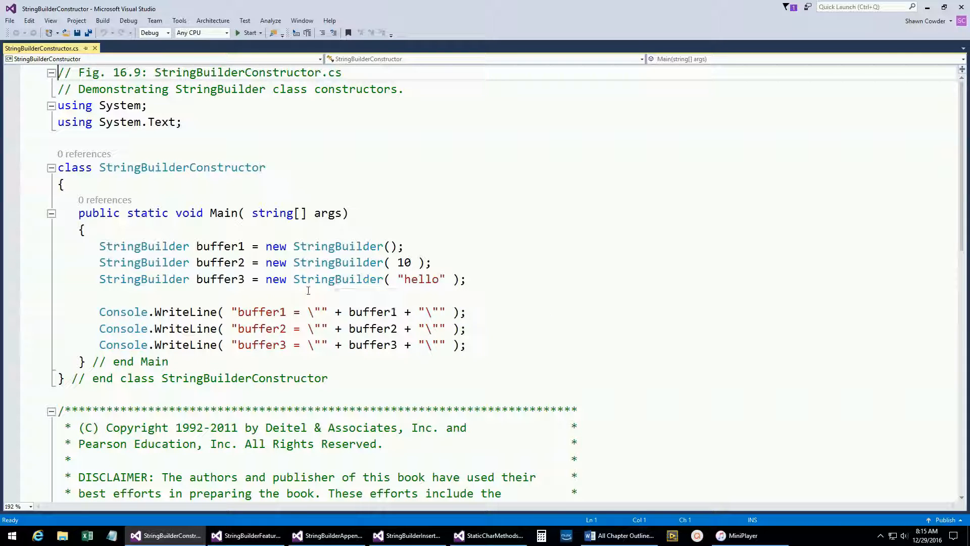
pyautogui.moveTo(368, 312)
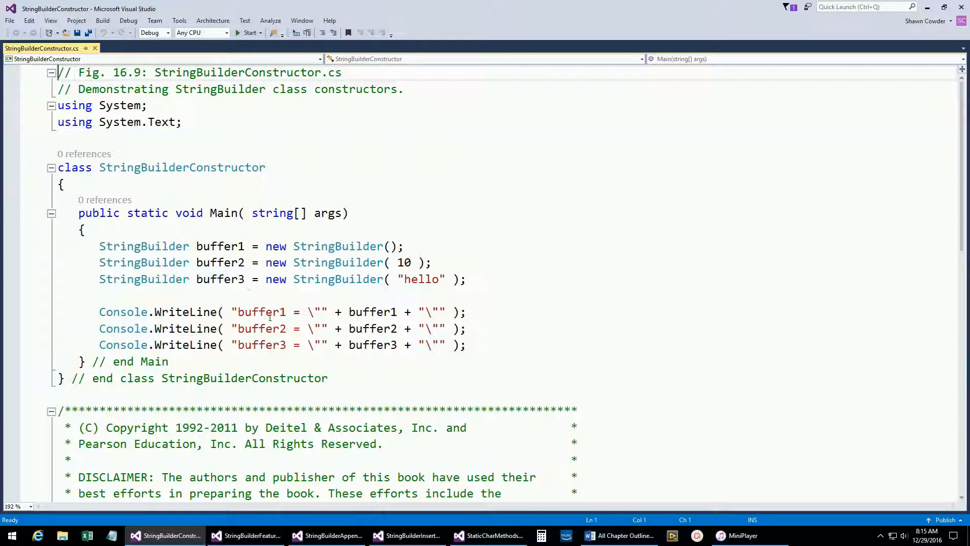
# Close StringBuilderConstructor, review StringBuilderFeatures' buffer.Length, Capacity and indexer code to the end.
pyautogui.click(490, 535)
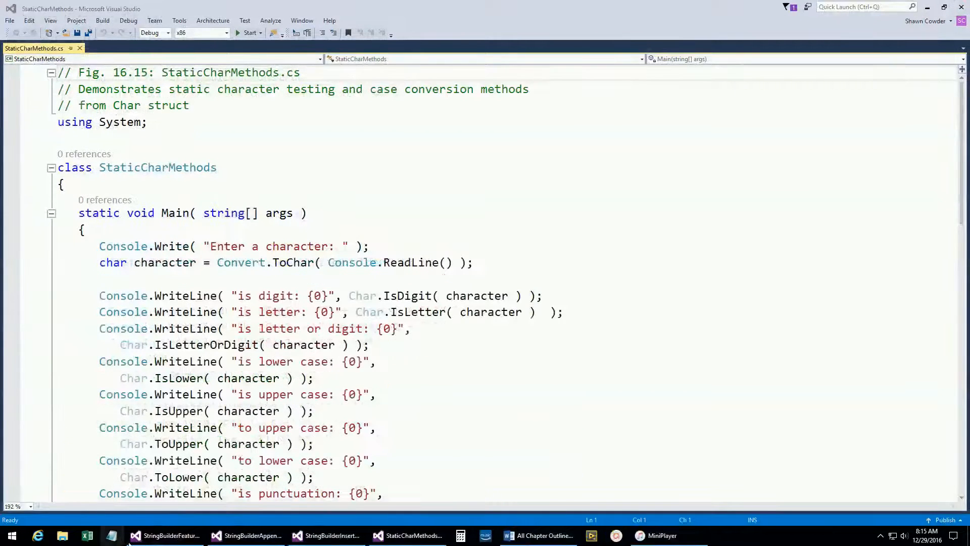
pyautogui.click(165, 536)
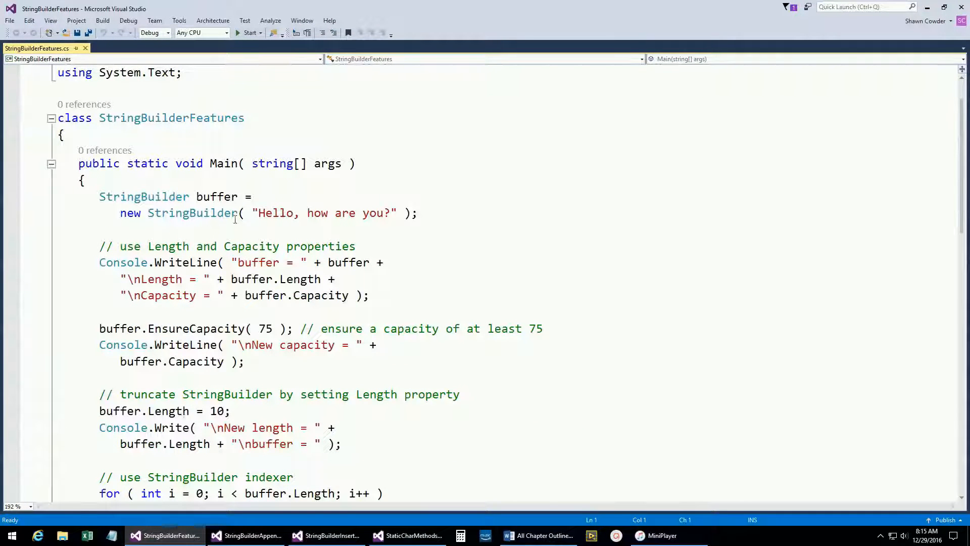
pyautogui.moveTo(246, 231)
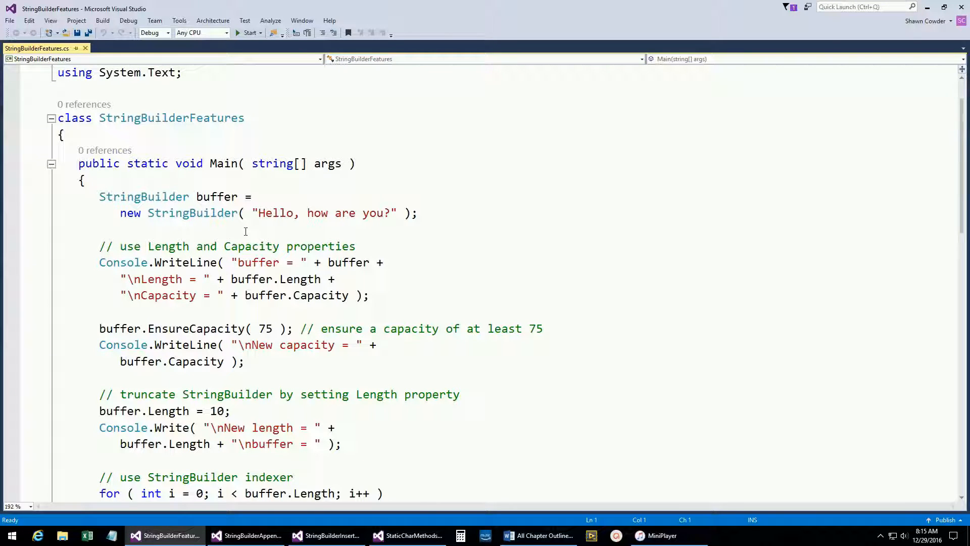
pyautogui.moveTo(227, 235)
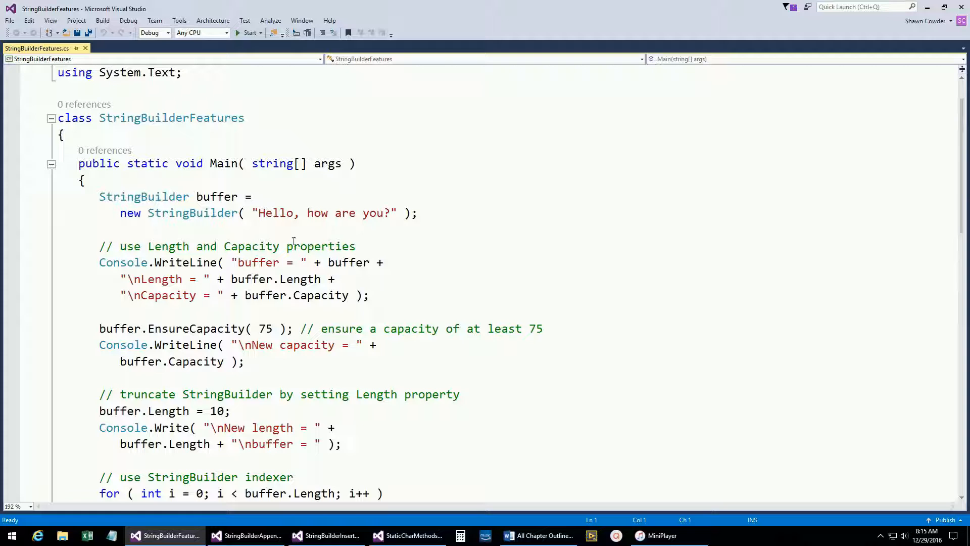
pyautogui.moveTo(348, 263)
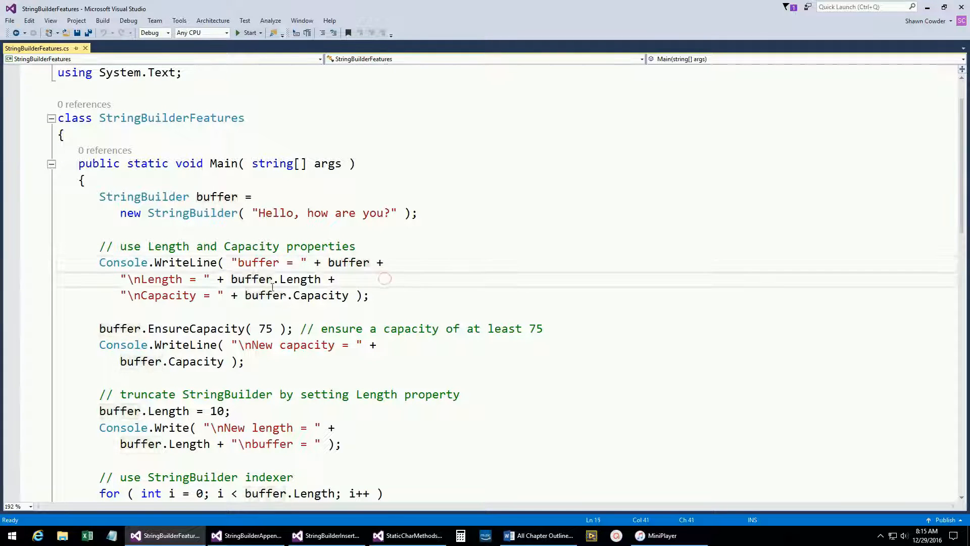
pyautogui.doubleClick(274, 279)
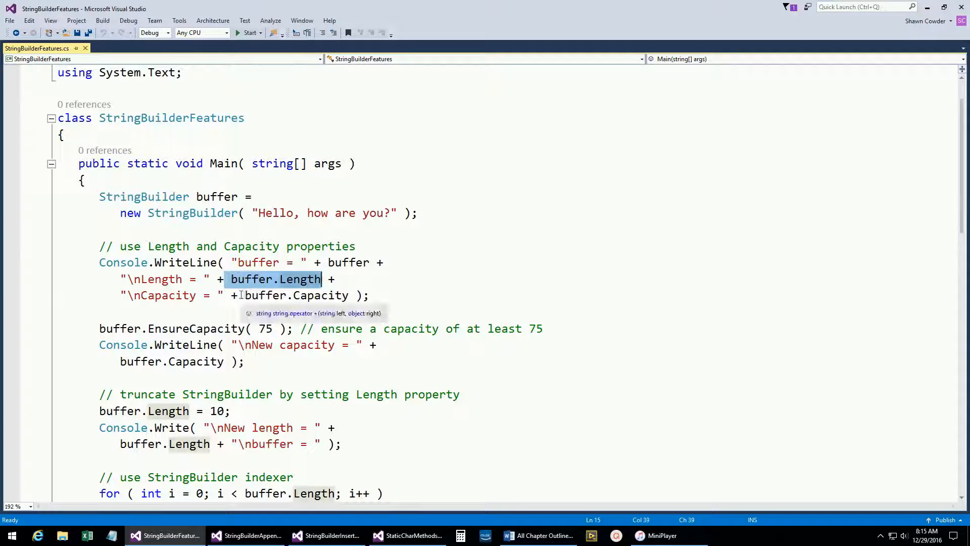
pyautogui.click(392, 295)
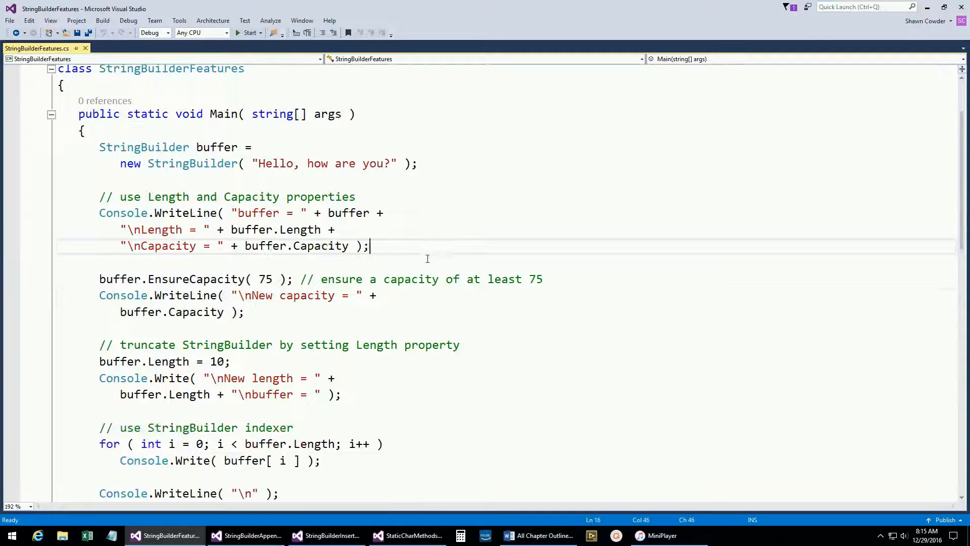
pyautogui.moveTo(224, 279)
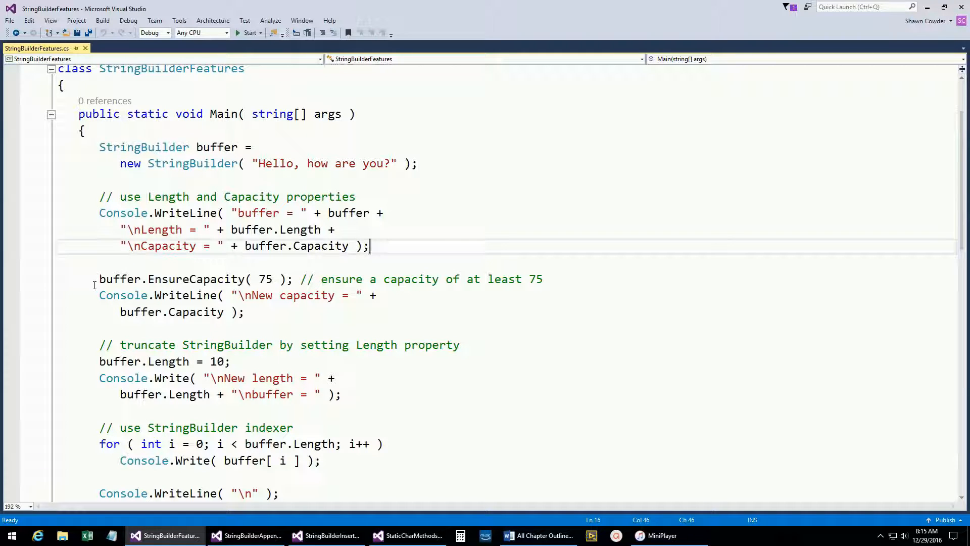
pyautogui.moveTo(196, 311)
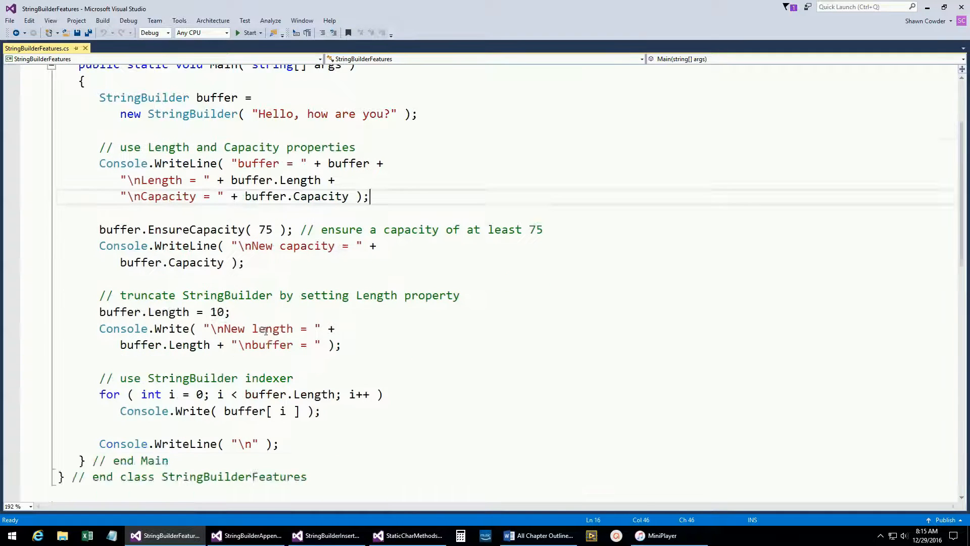
pyautogui.scroll(-3)
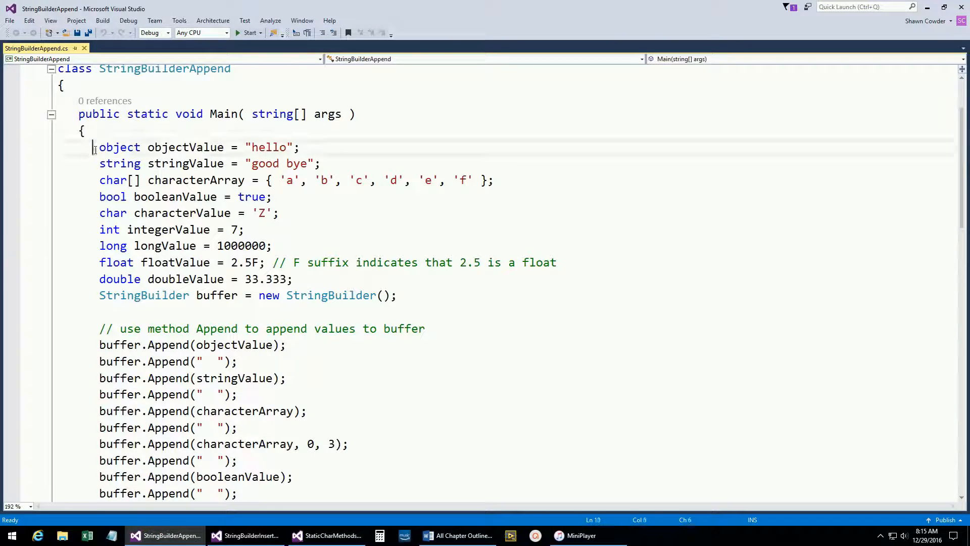
# Highlight StringBuilderAppend's variable declarations and review its Append calls to the end.
pyautogui.moveTo(94, 147); pyautogui.dragTo(295, 279)
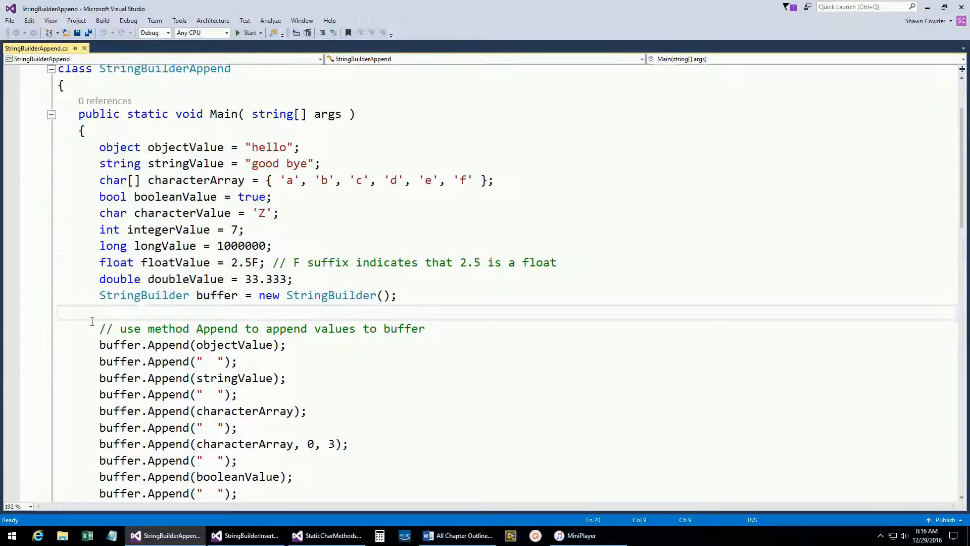
pyautogui.scroll(-3)
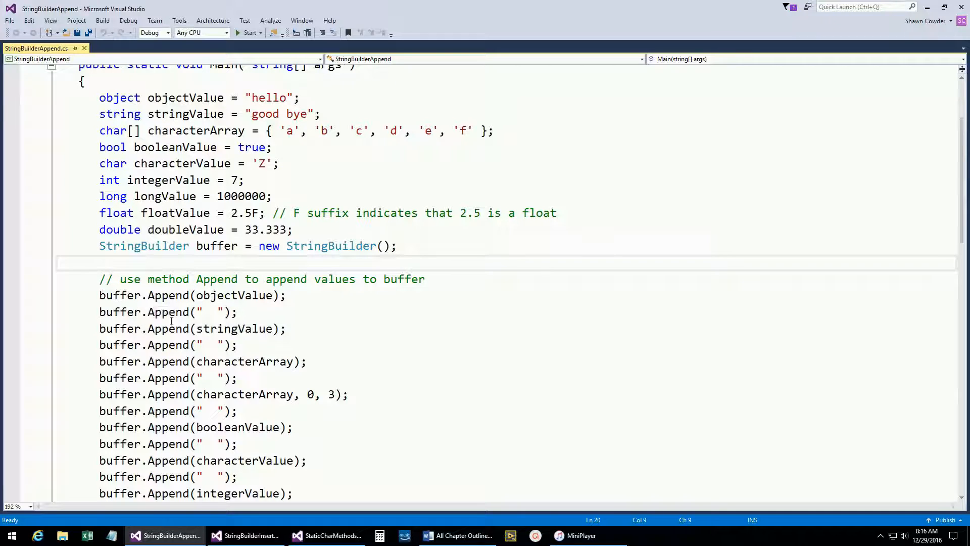
pyautogui.moveTo(116, 312)
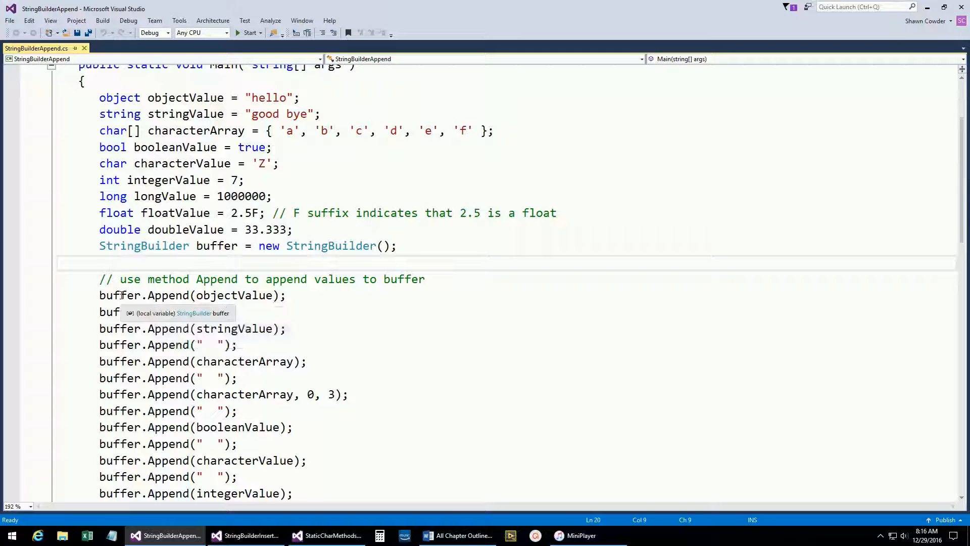
pyautogui.scroll(-3)
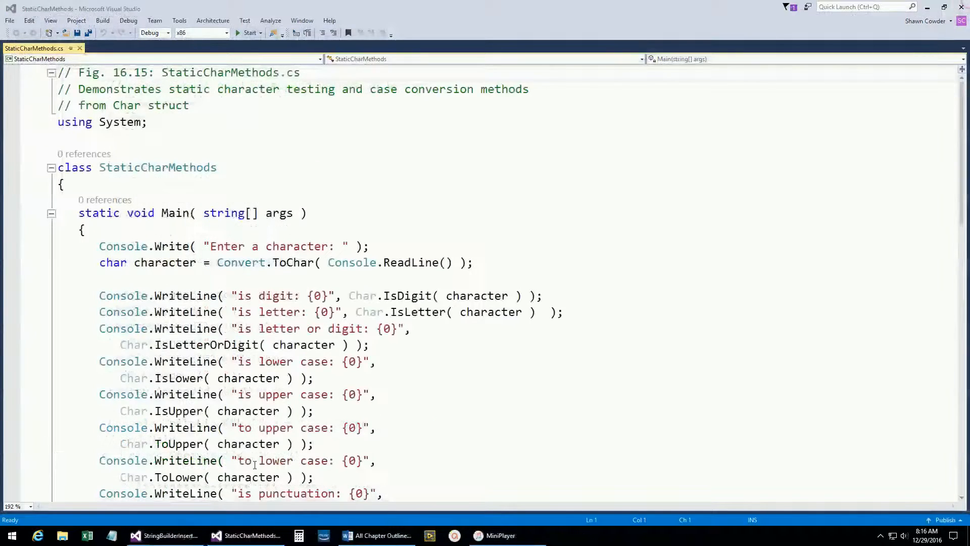
# Bring up StringBuilderInsertRemove and review its Insert calls and Remove statements.
pyautogui.click(166, 536)
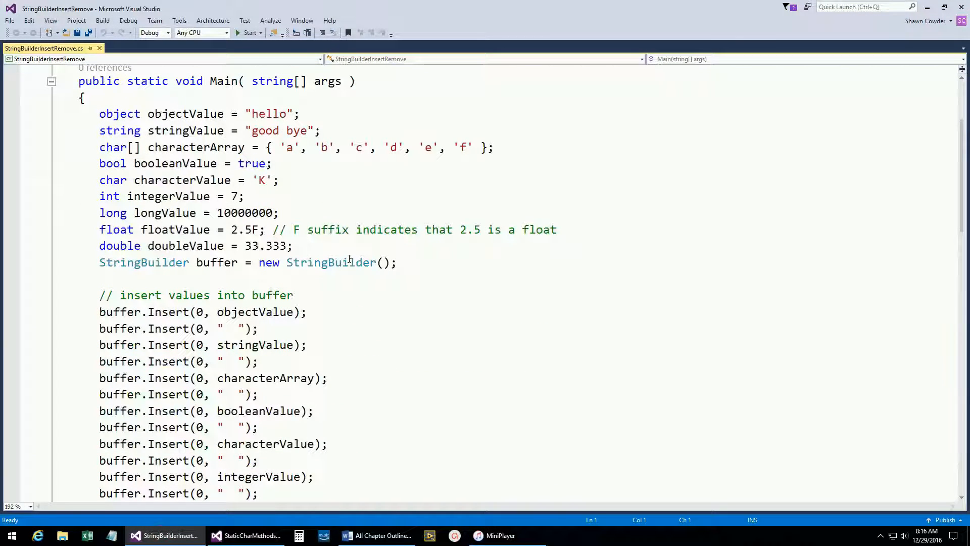
pyautogui.scroll(-3)
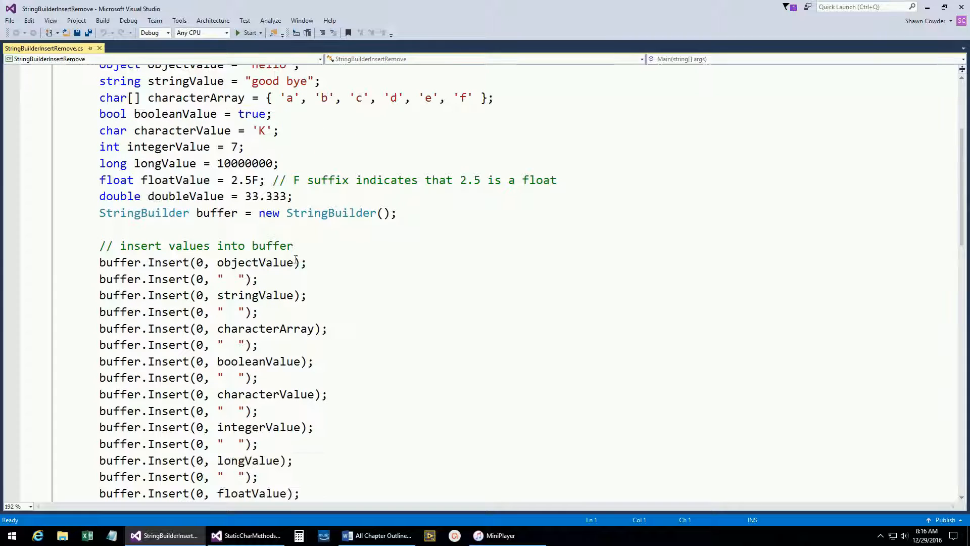
pyautogui.scroll(-3)
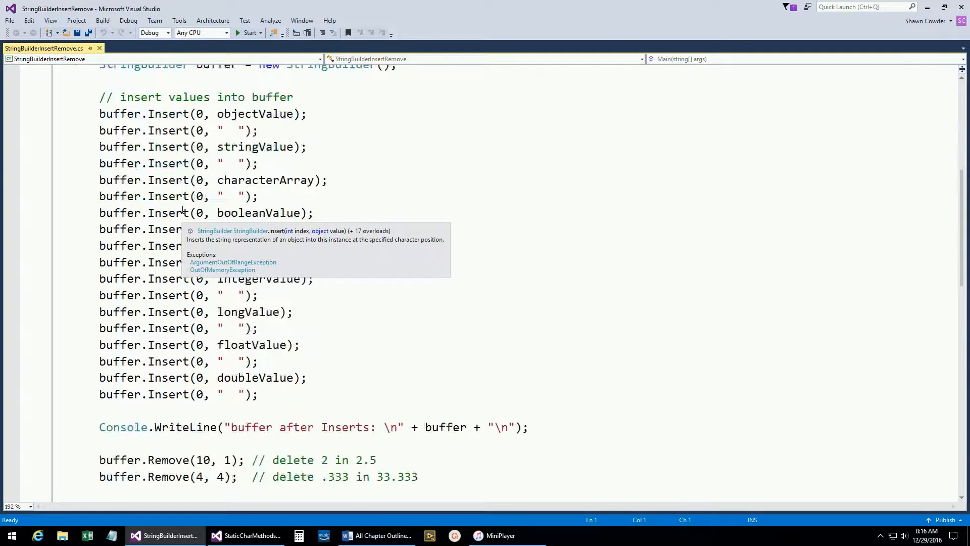
pyautogui.scroll(-3)
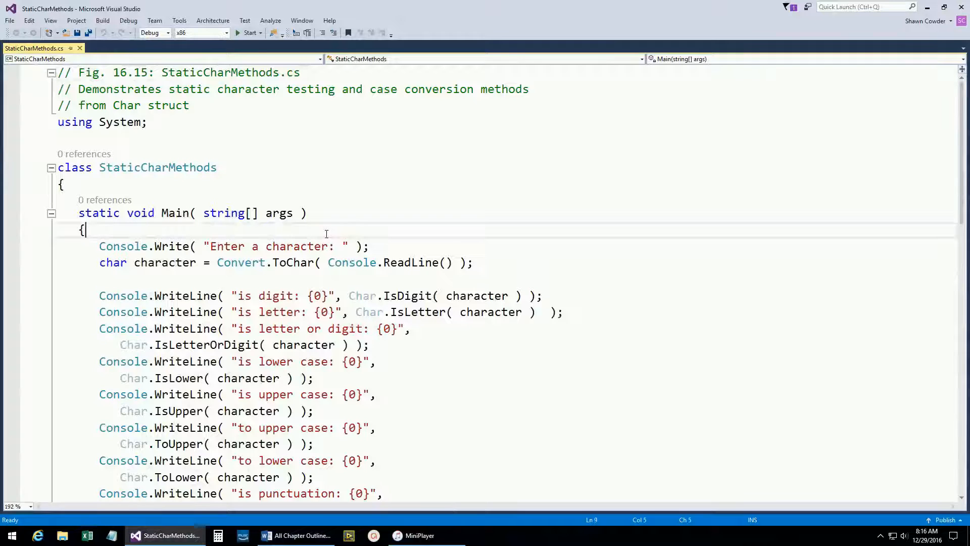
pyautogui.scroll(-3)
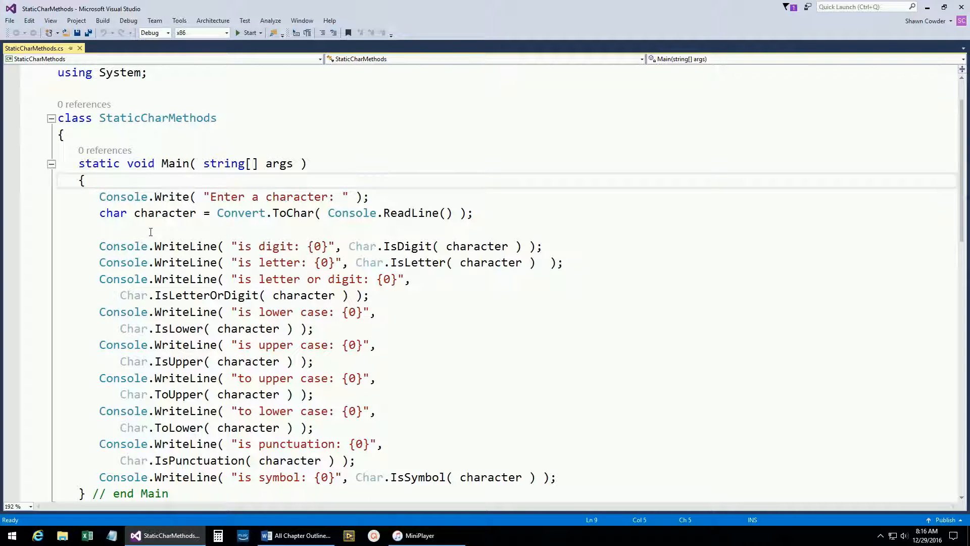
pyautogui.moveTo(145, 231)
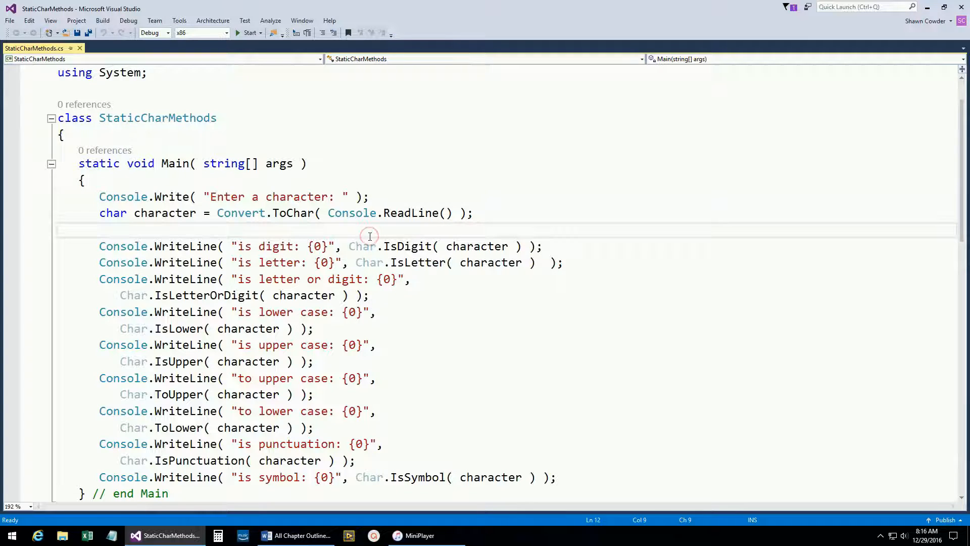
pyautogui.write('Char.')
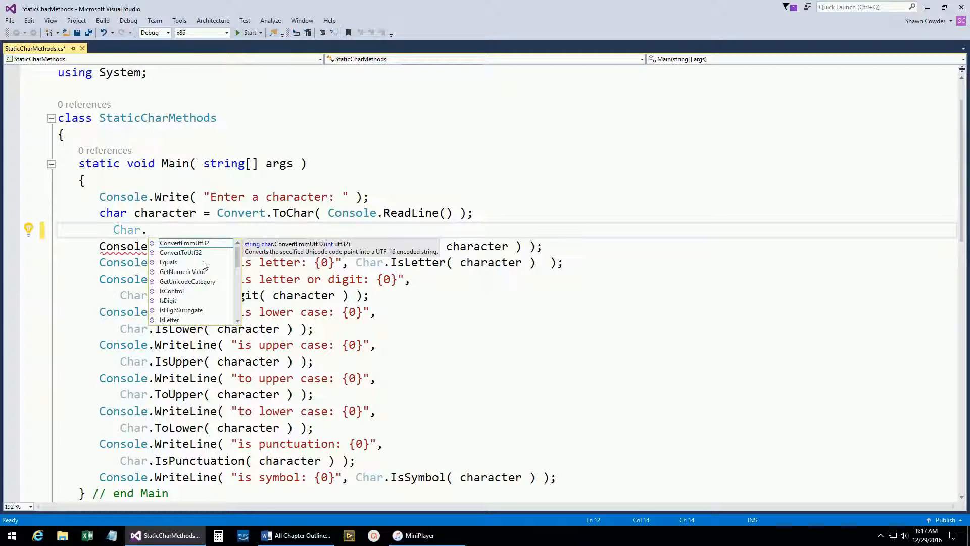
pyautogui.press('Escape')
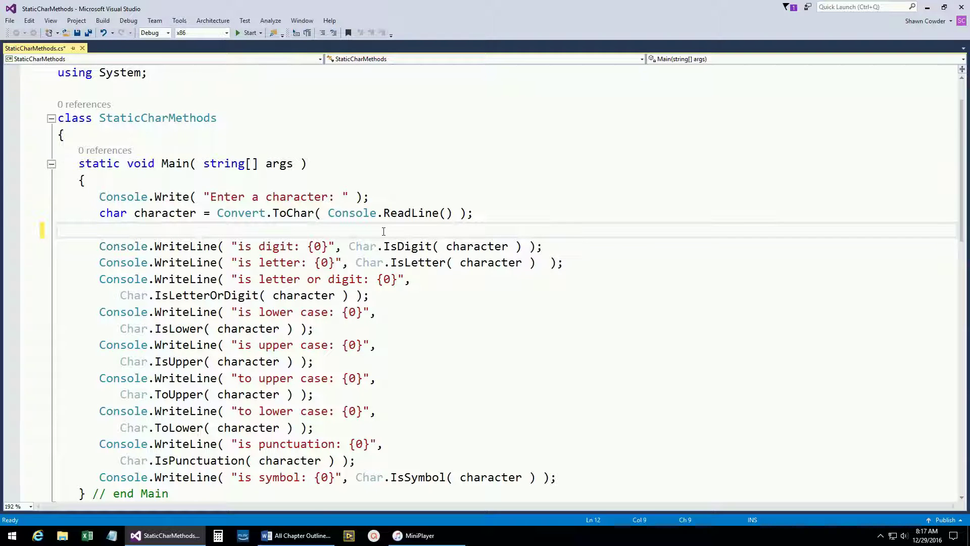
pyautogui.moveTo(406, 246)
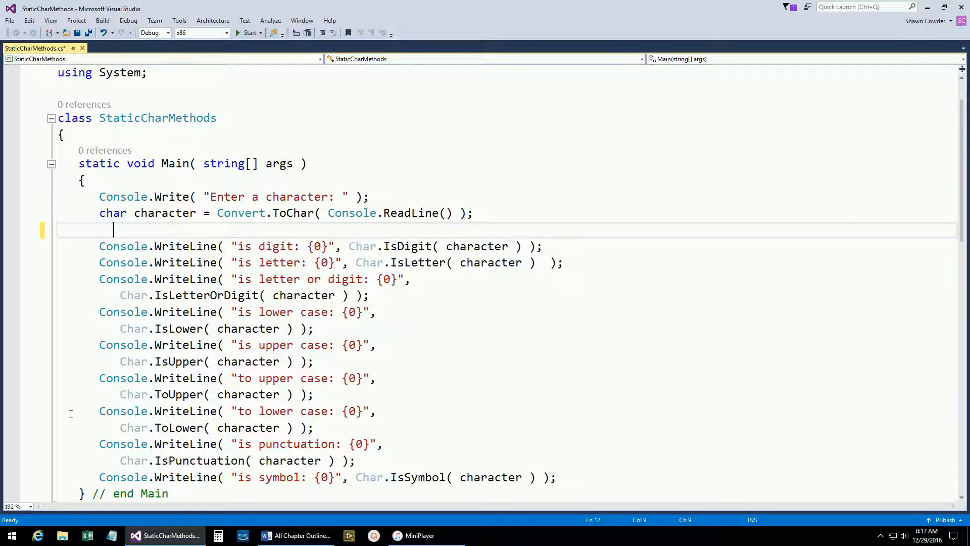
pyautogui.moveTo(443, 421)
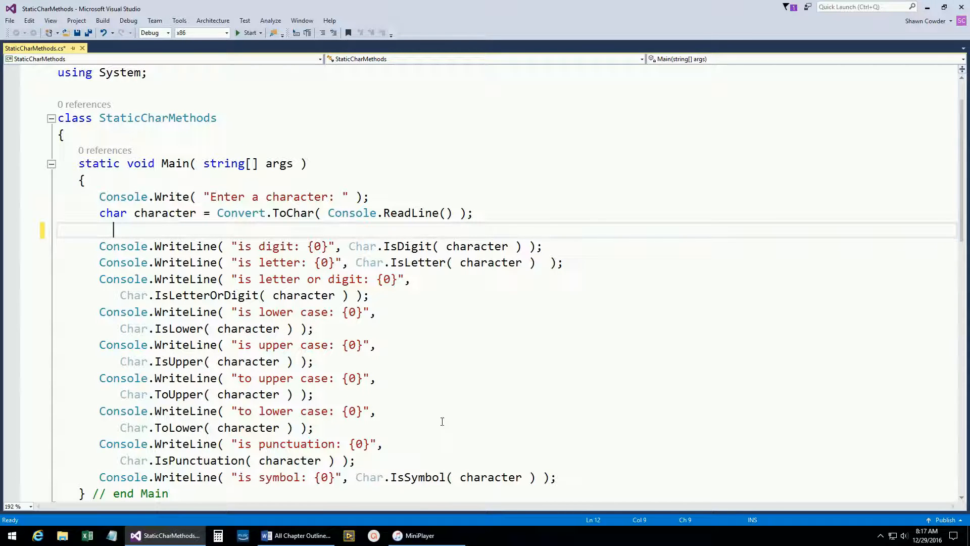
pyautogui.moveTo(443, 298)
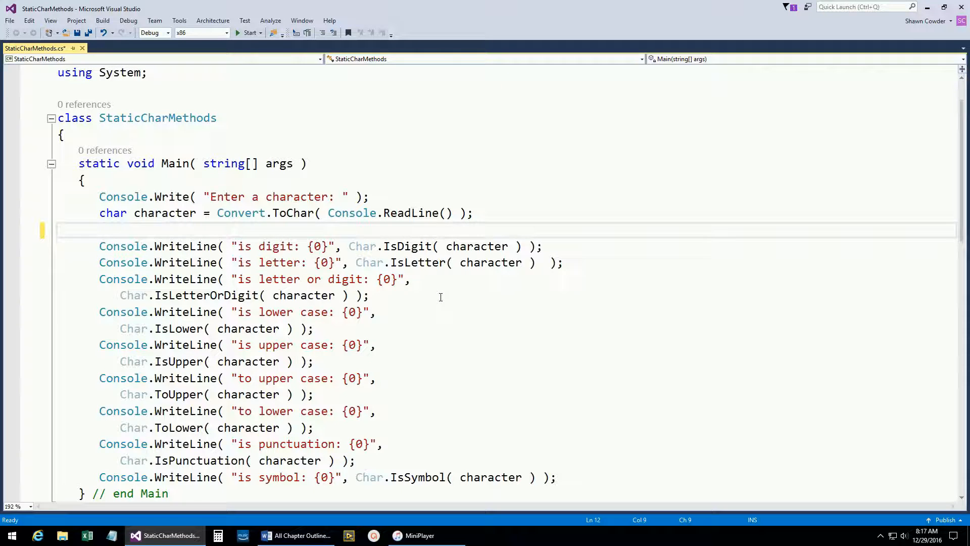
pyautogui.moveTo(475, 444)
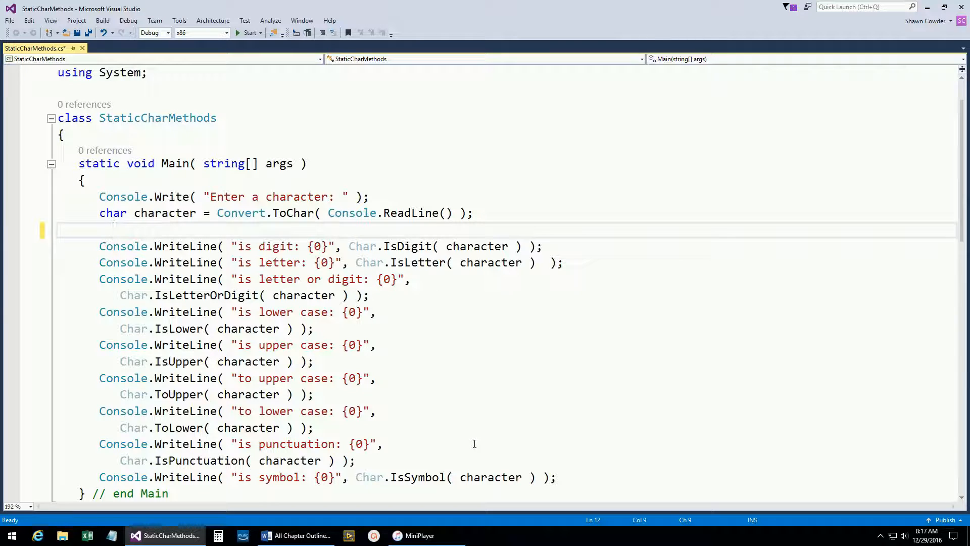
pyautogui.click(113, 230)
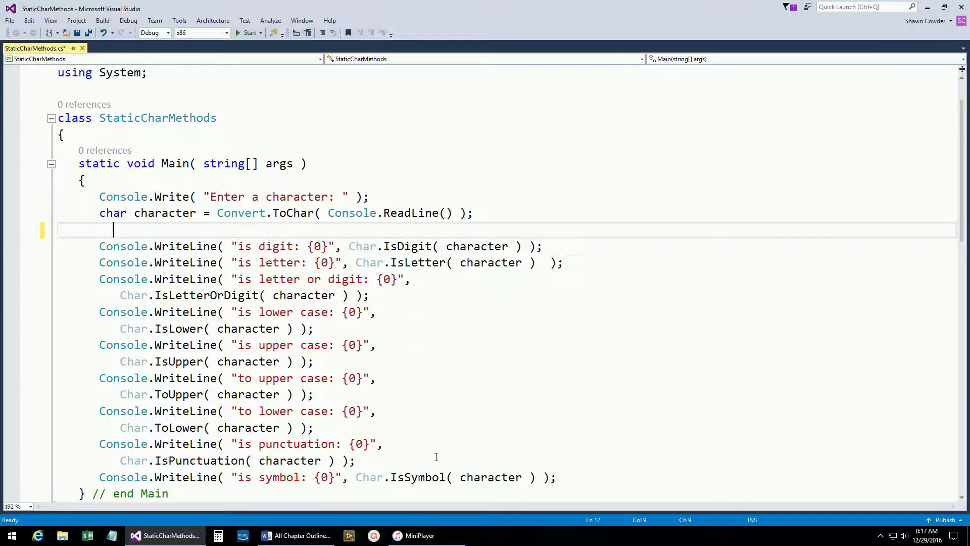
pyautogui.moveTo(431, 469)
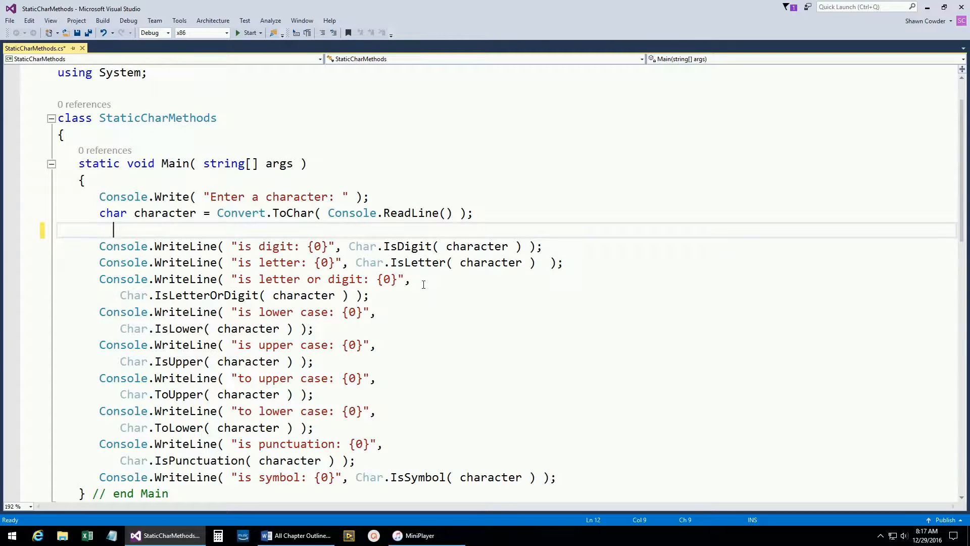
pyautogui.moveTo(427, 263)
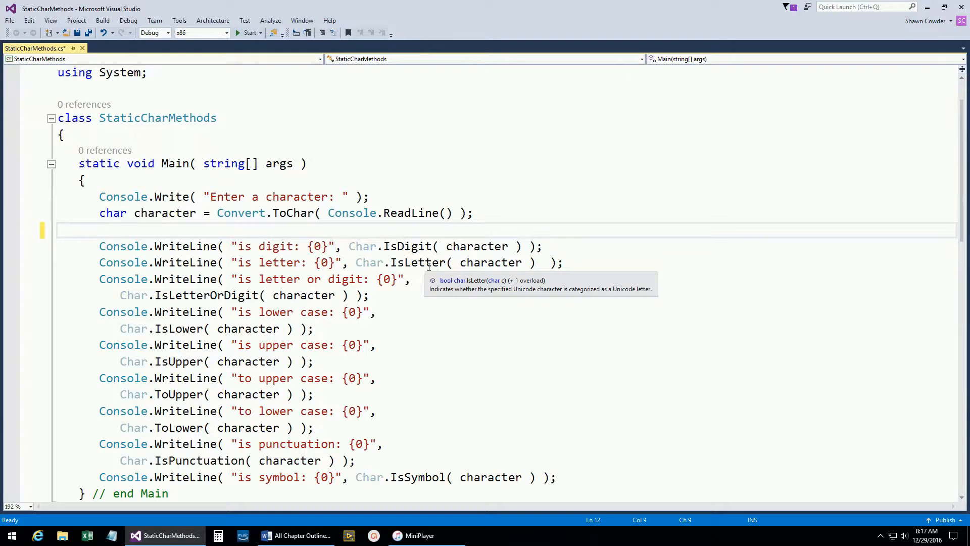
pyautogui.moveTo(475, 310)
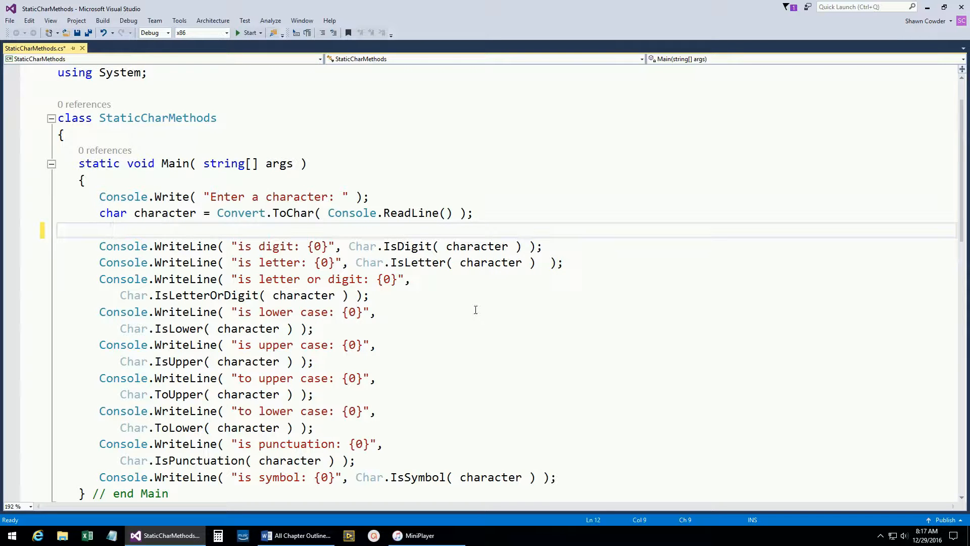
pyautogui.moveTo(497, 338)
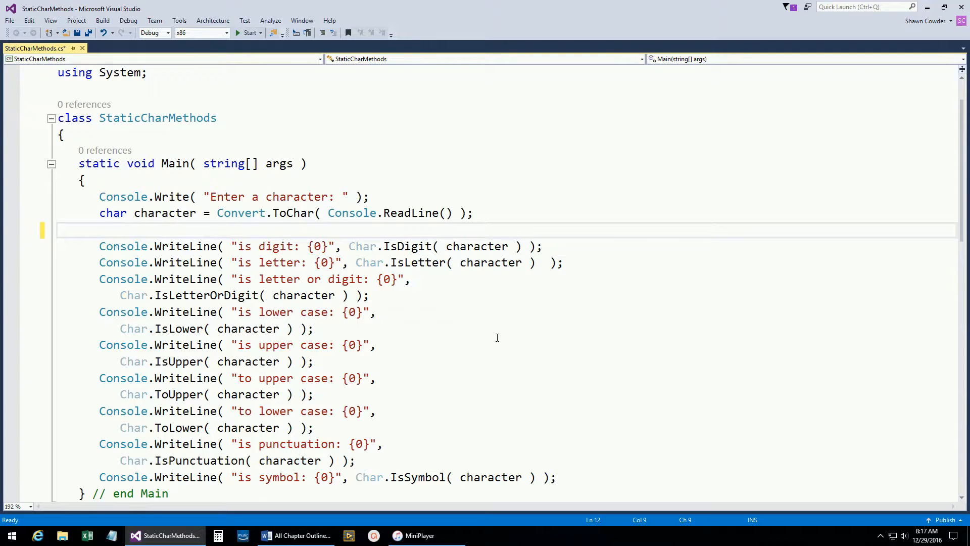